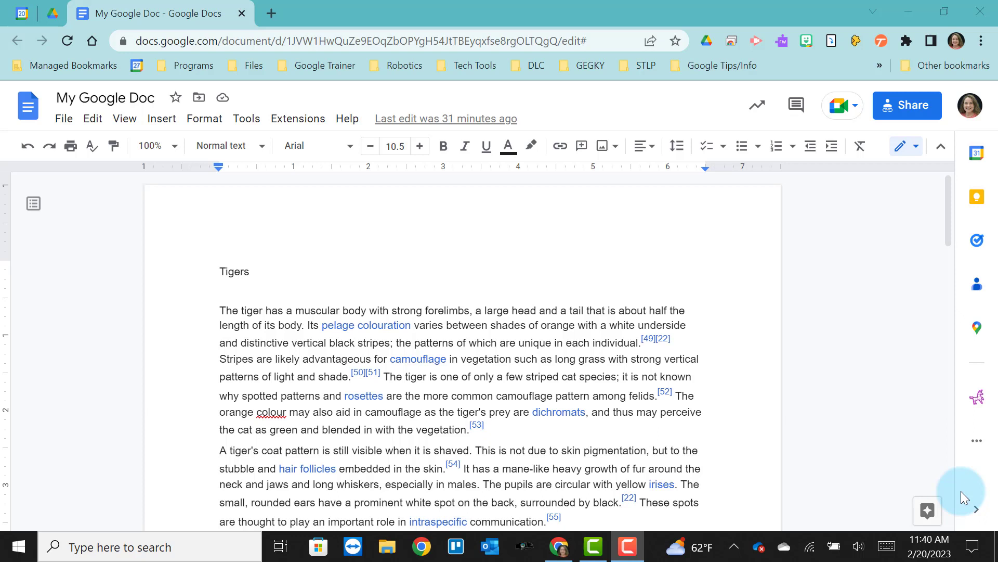
pyautogui.moveTo(657, 145)
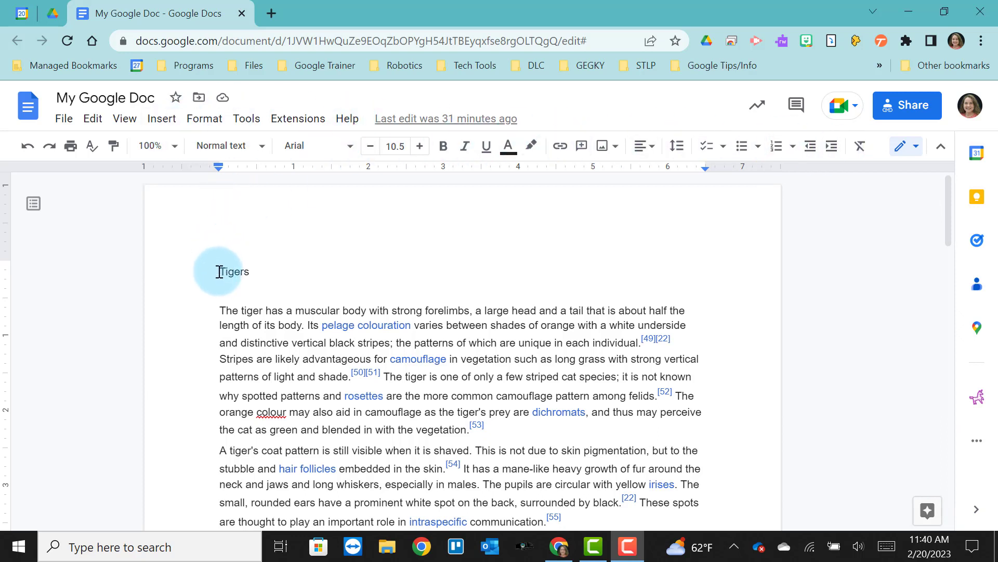
# - Select the word Tigers and review the paragraph style choices for it
pyautogui.doubleClick(234, 272)
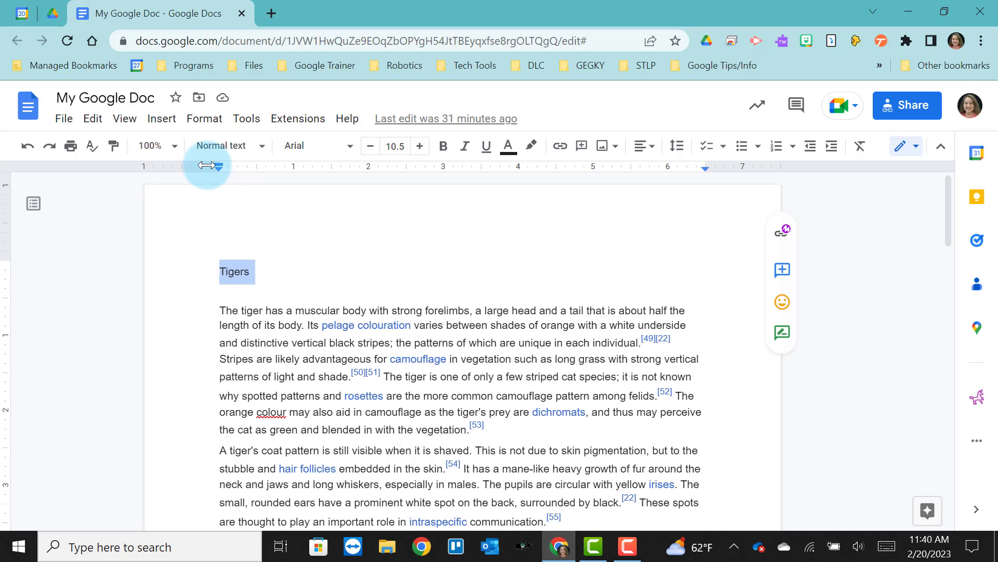
pyautogui.moveTo(222, 149)
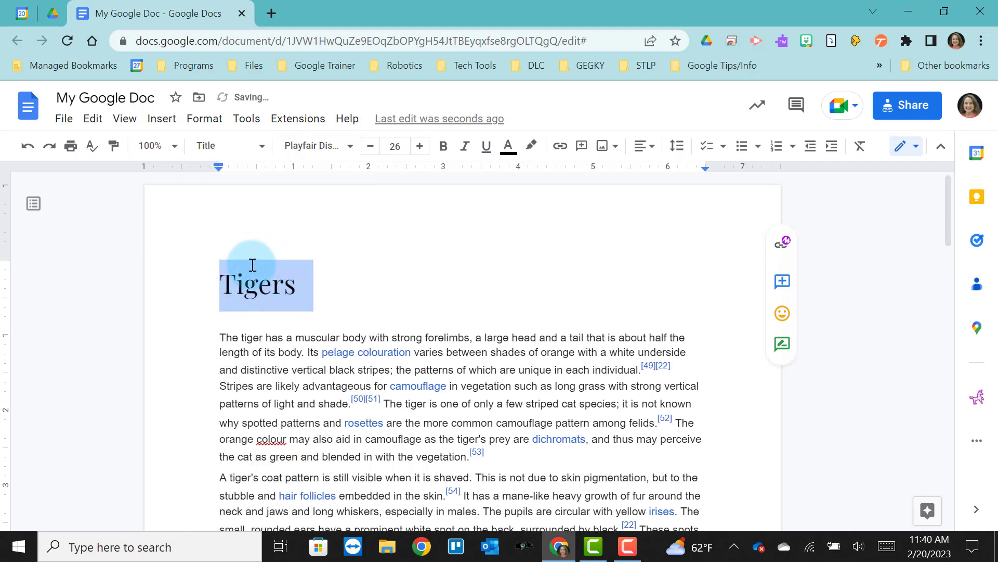
pyautogui.click(226, 146)
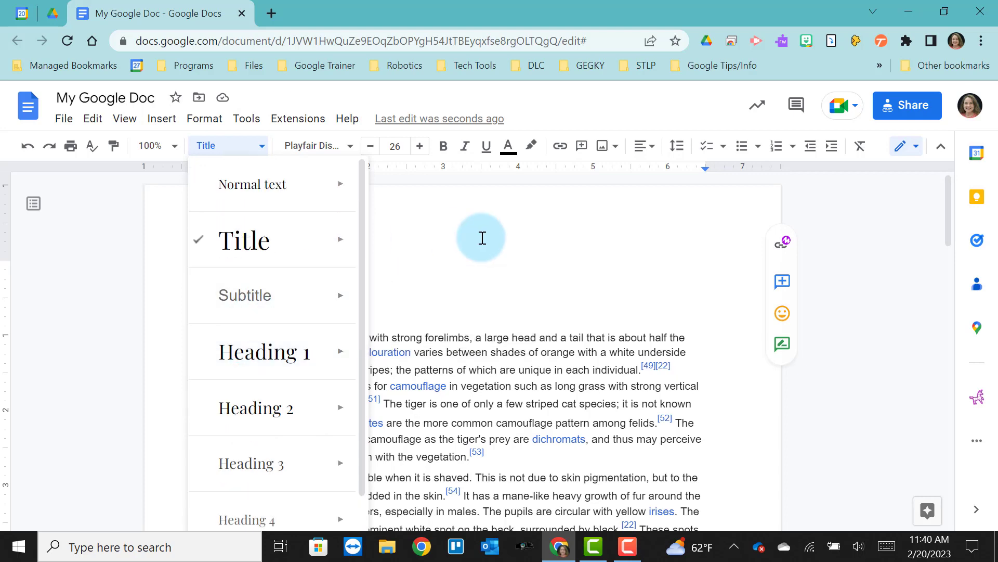
pyautogui.click(243, 240)
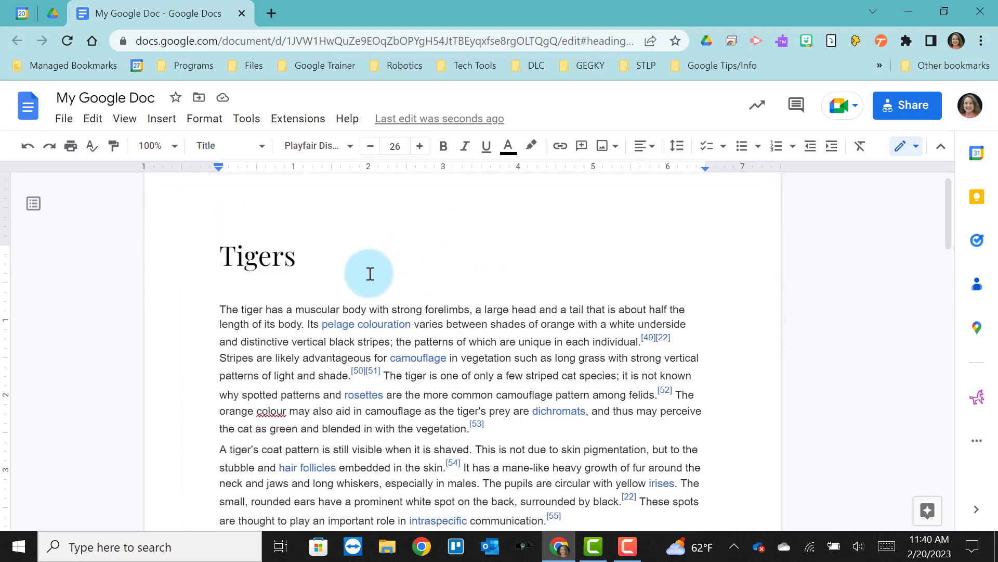
# - Make the Size section heading, and the following heading, Heading 1
pyautogui.scroll(-3)
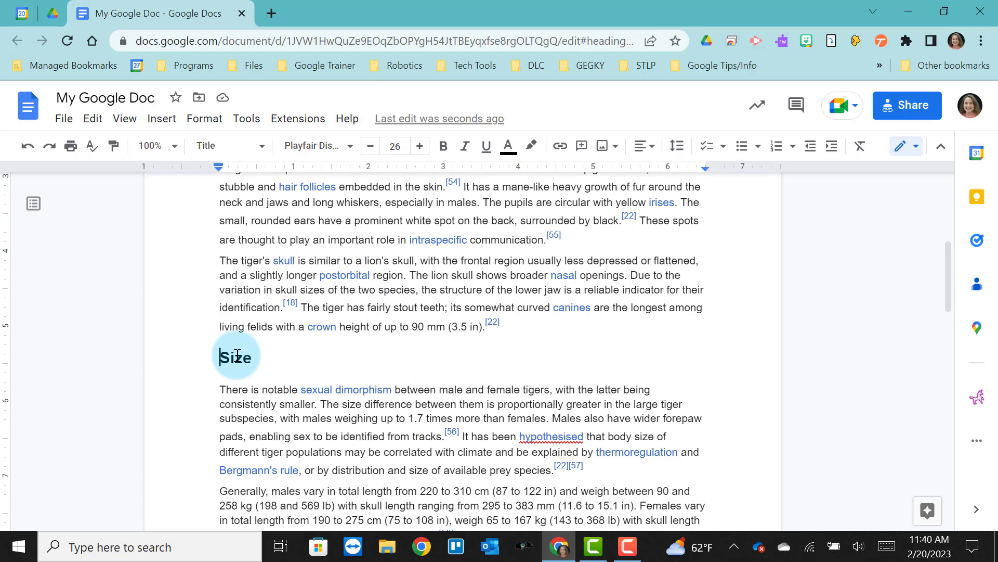
pyautogui.click(225, 146)
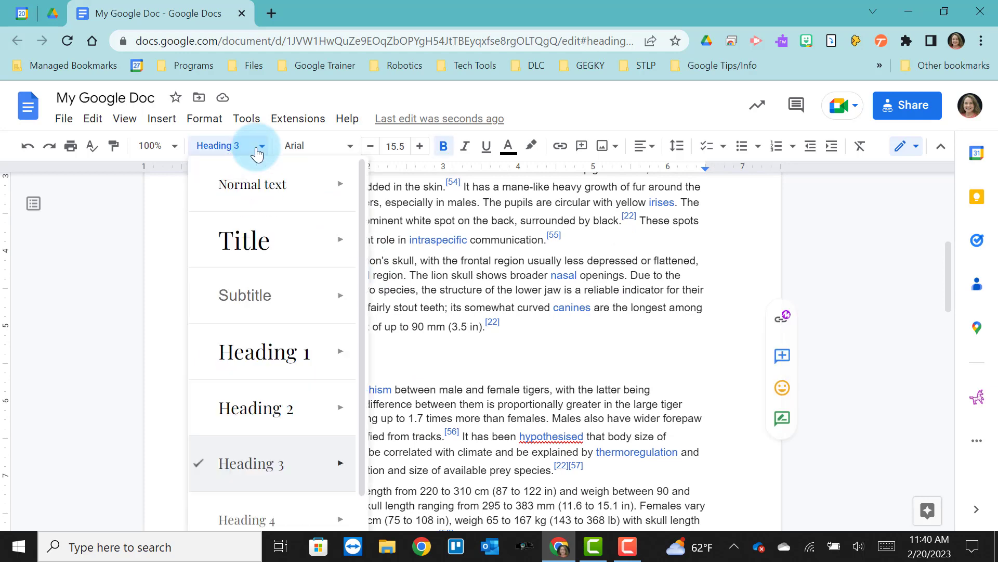
pyautogui.click(263, 350)
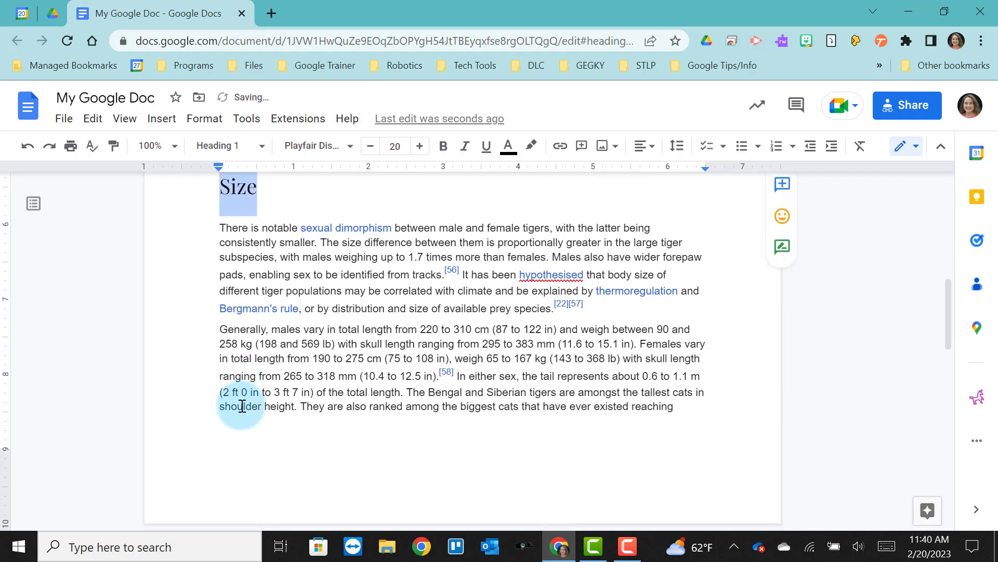
pyautogui.scroll(-3)
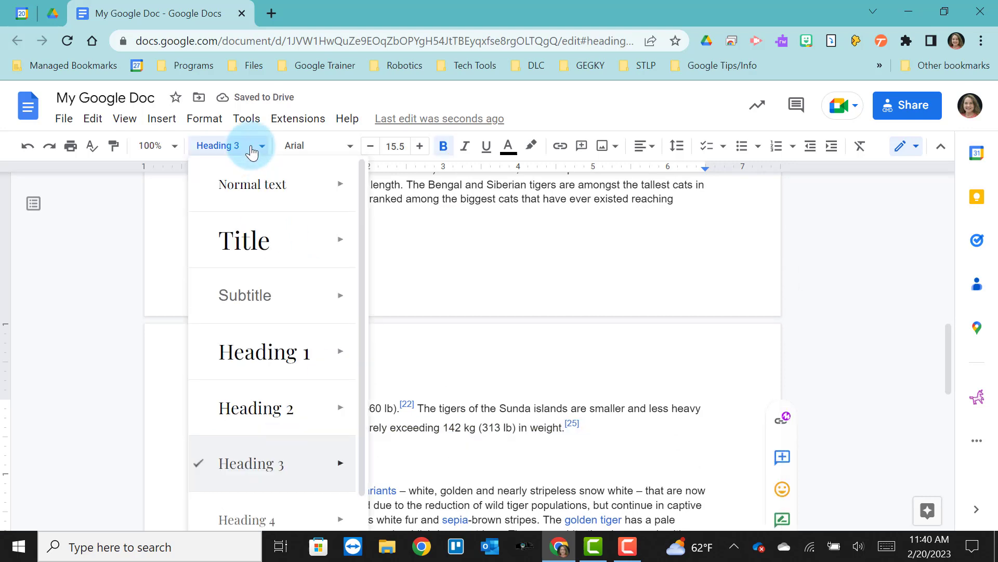
pyautogui.click(263, 350)
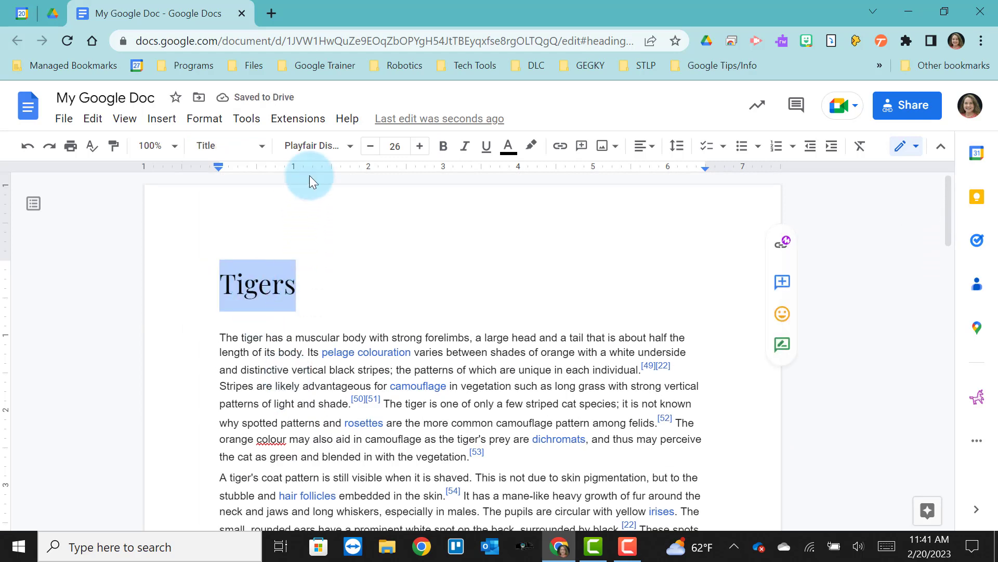
# - Set the Tigers title in the Abril Fatface font
pyautogui.click(314, 146)
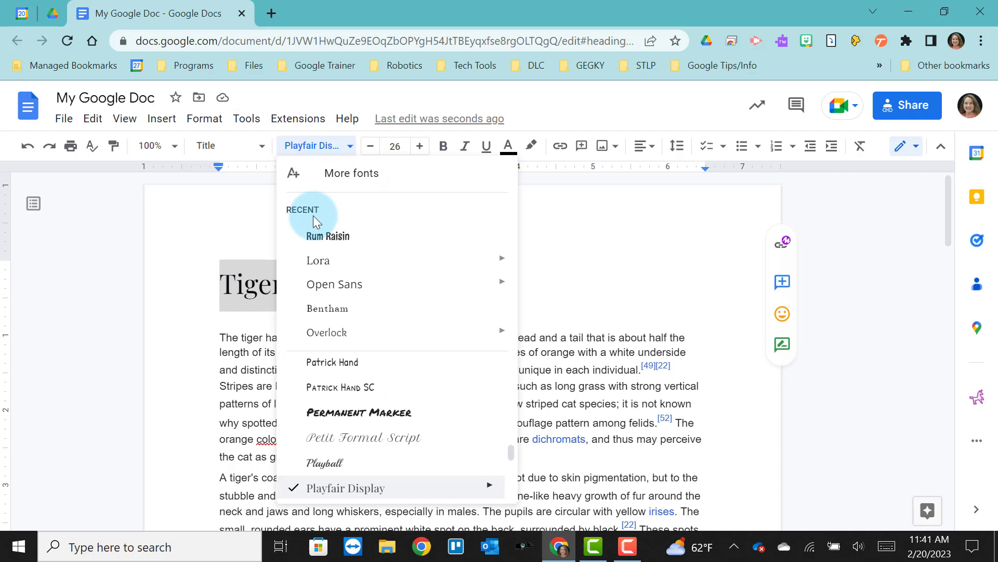
pyautogui.moveTo(318, 260)
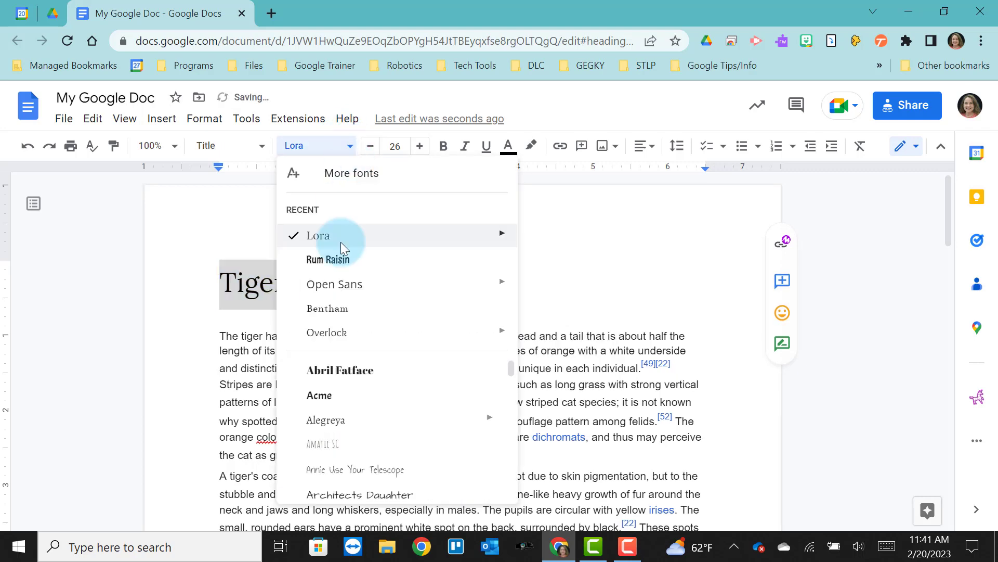
pyautogui.click(339, 370)
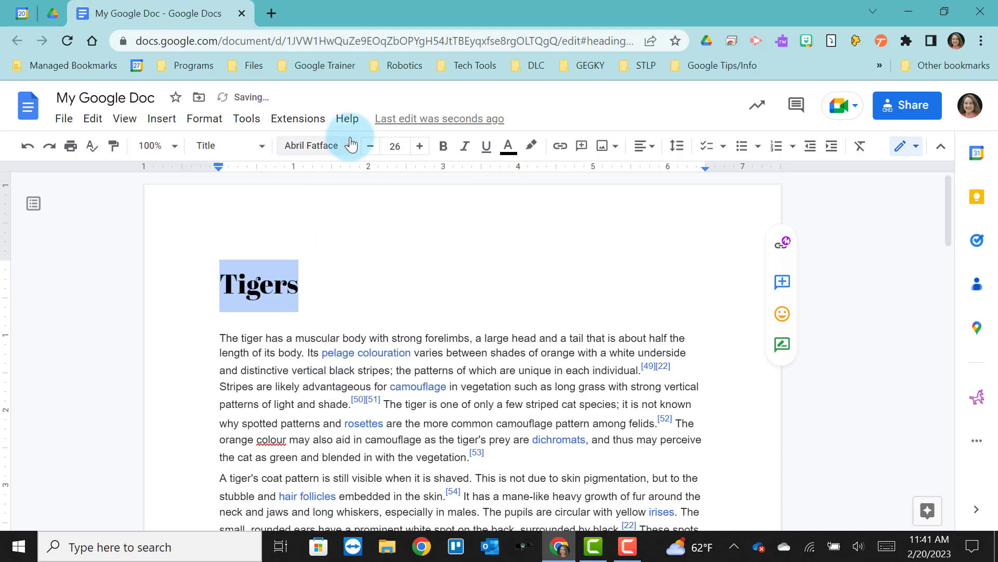
# - Bring up the full More fonts catalogue from the font list
pyautogui.click(311, 145)
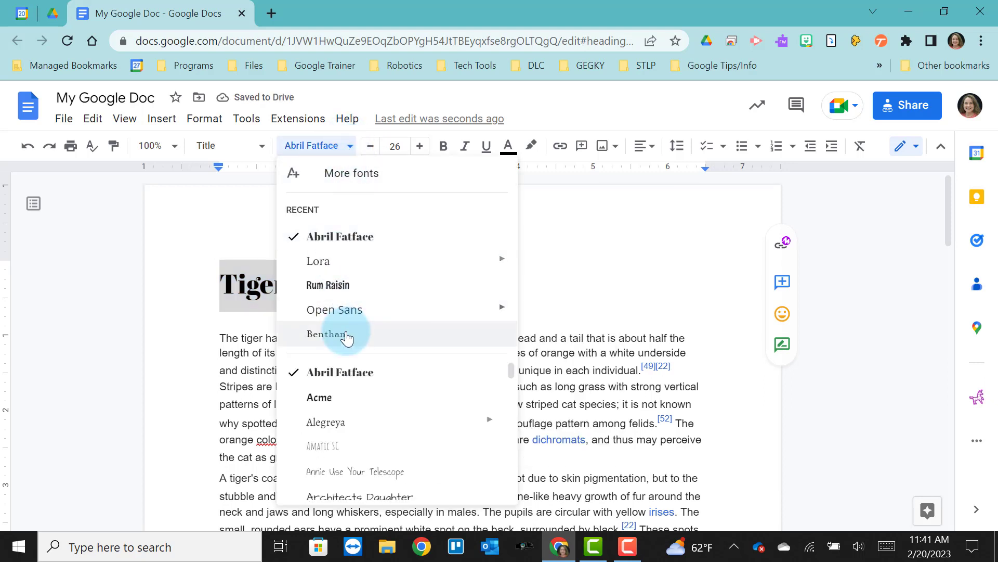
pyautogui.scroll(-3)
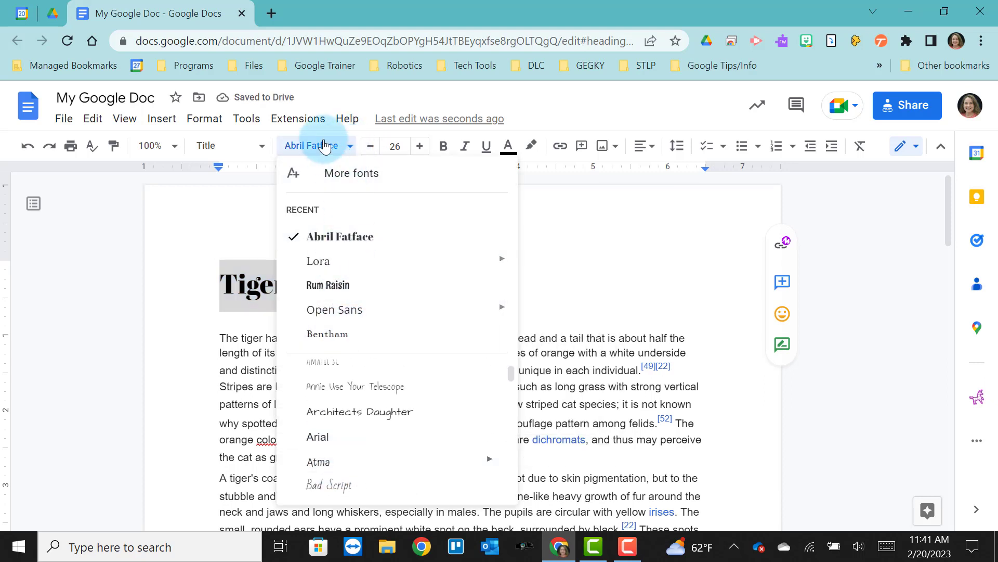
pyautogui.click(350, 173)
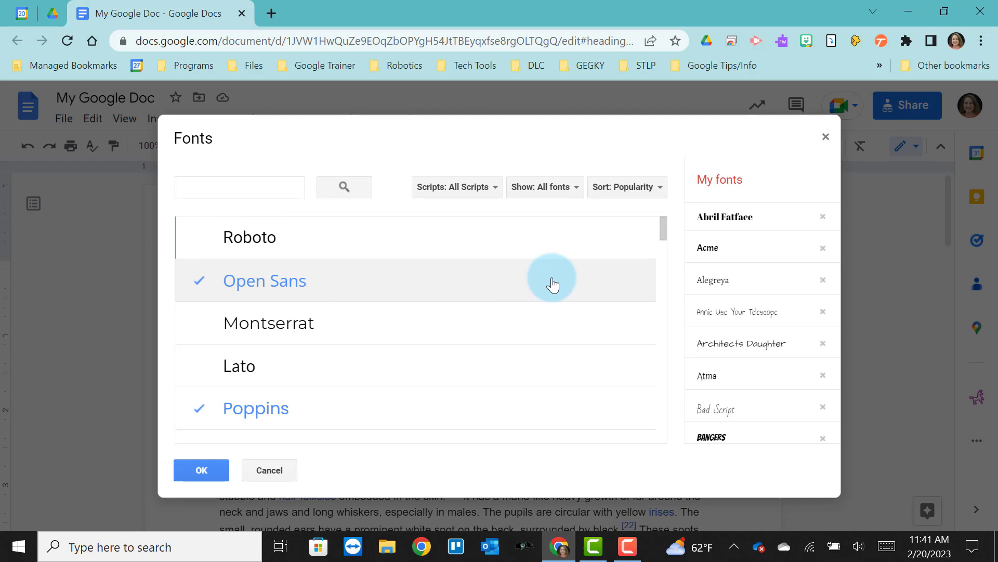
# - Add Nanum Gothic from the scrolled font catalogue and confirm with OK
pyautogui.scroll(-3)
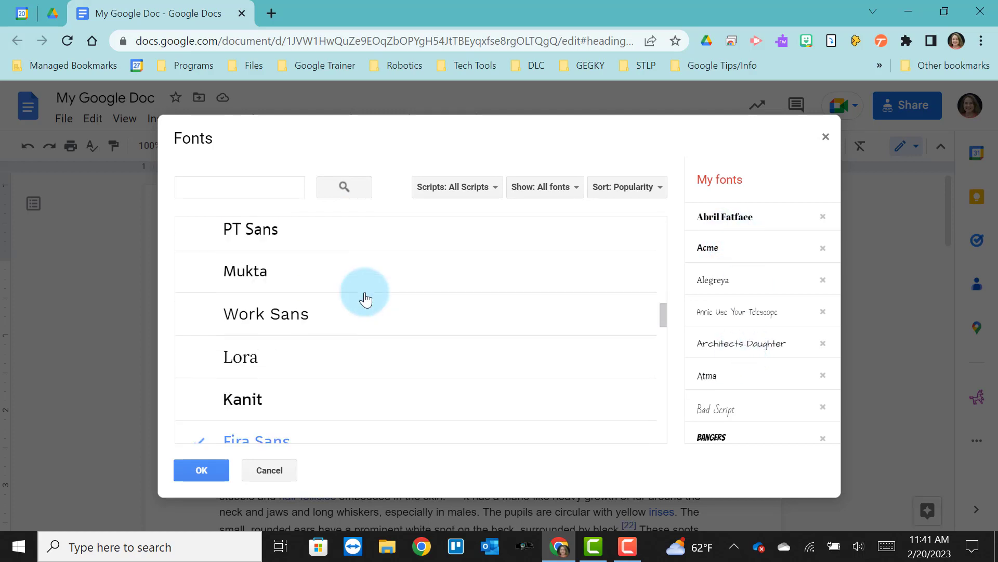
pyautogui.scroll(-3)
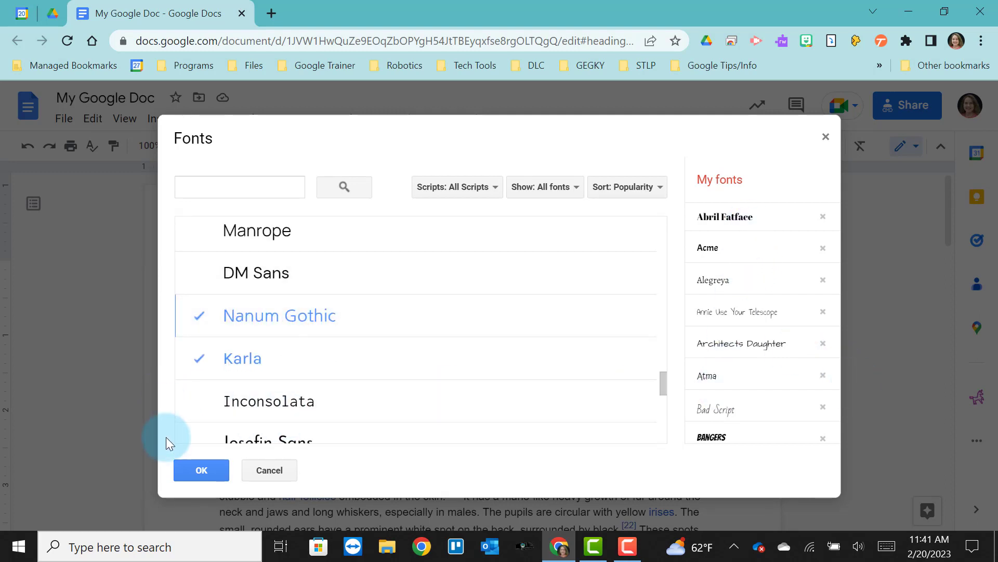
pyautogui.click(201, 470)
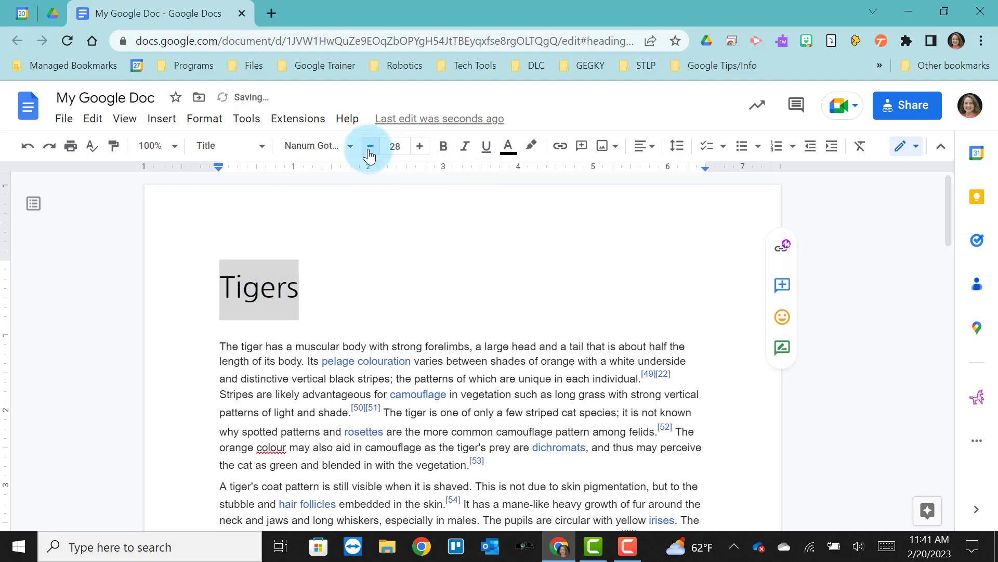
# - Enlarge the Nanum Gothic title to size 96, then to a custom size of 80
pyautogui.click(395, 146)
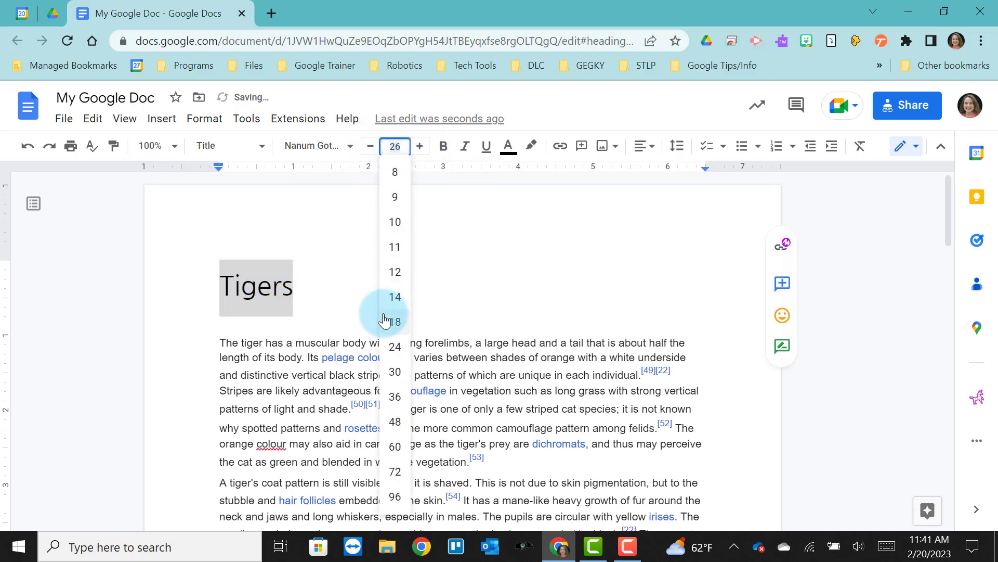
pyautogui.click(395, 497)
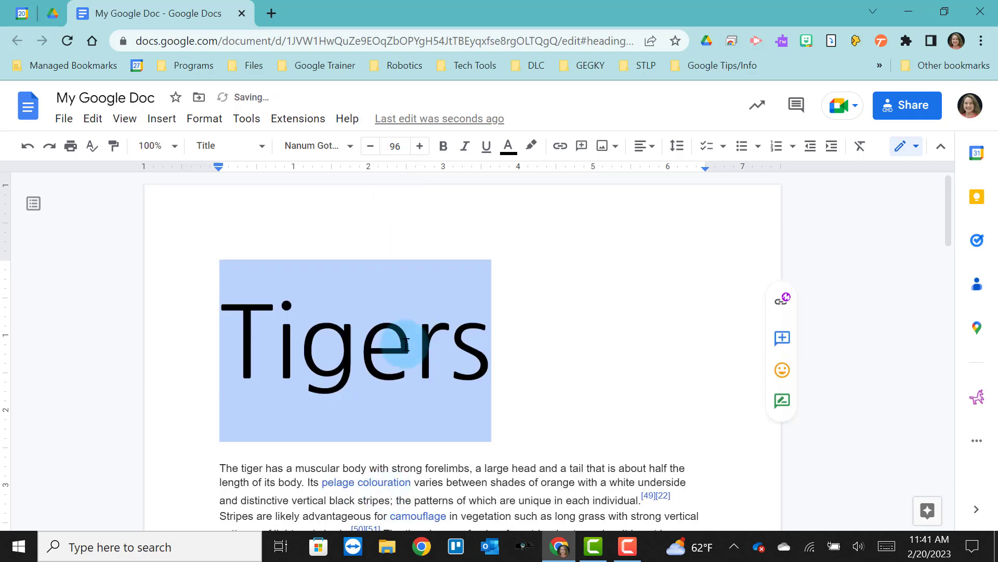
pyautogui.click(395, 146)
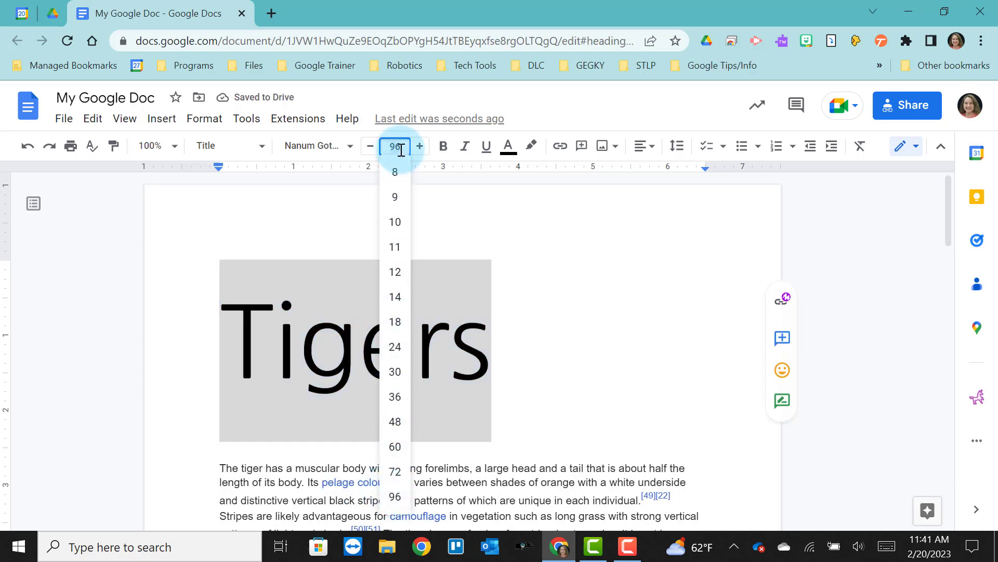
pyautogui.write('80')
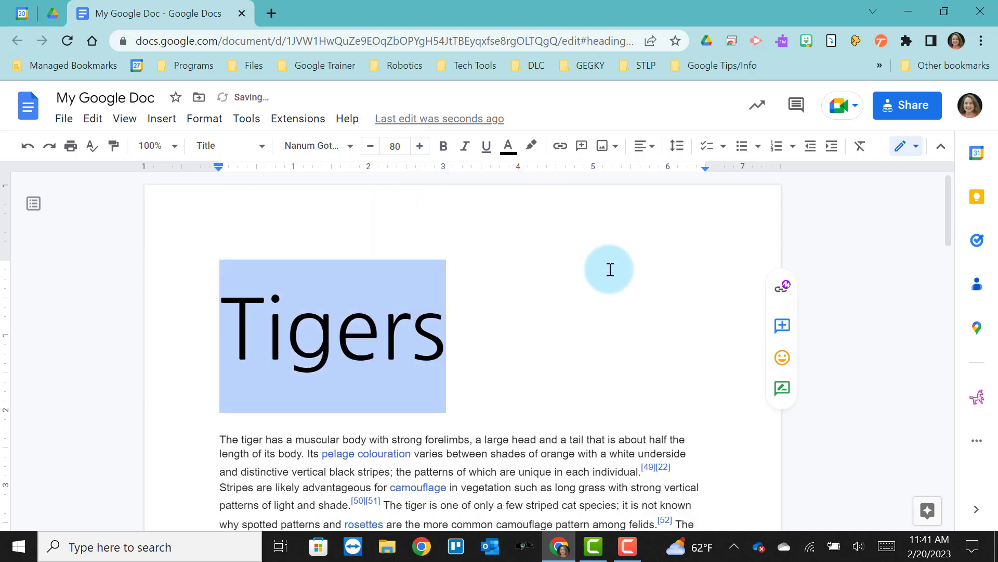
pyautogui.moveTo(443, 146)
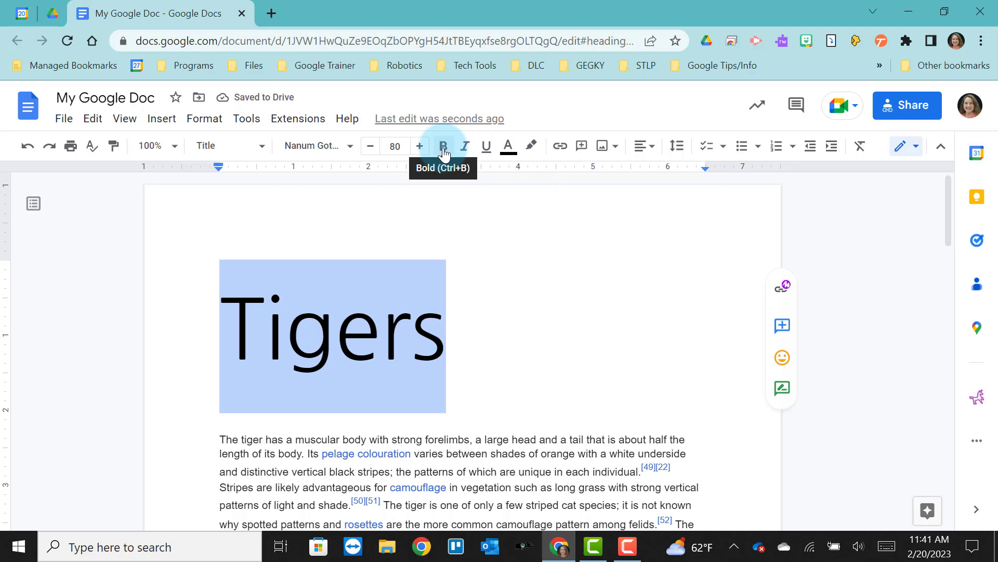
pyautogui.click(443, 145)
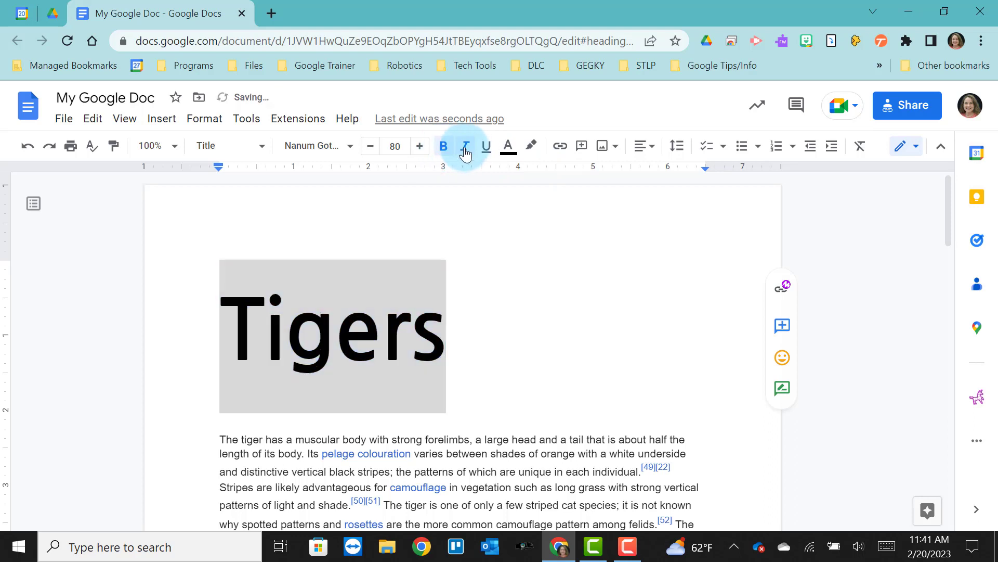
pyautogui.click(466, 146)
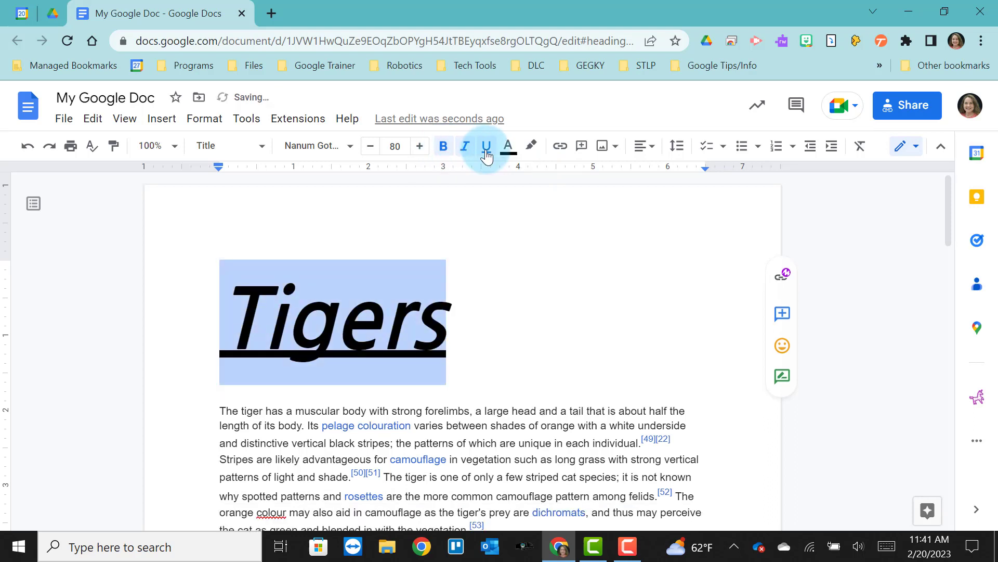
pyautogui.click(465, 146)
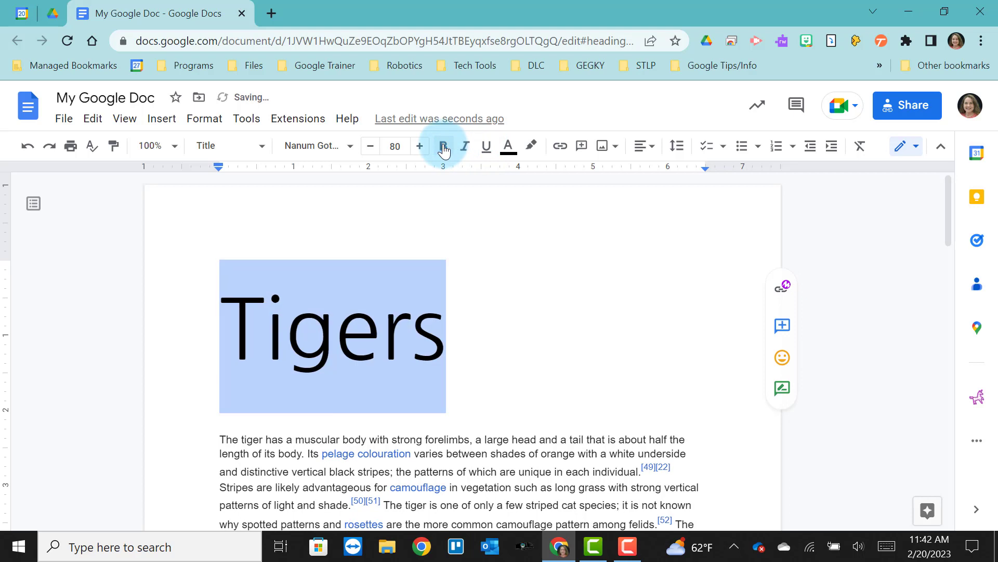
pyautogui.click(508, 146)
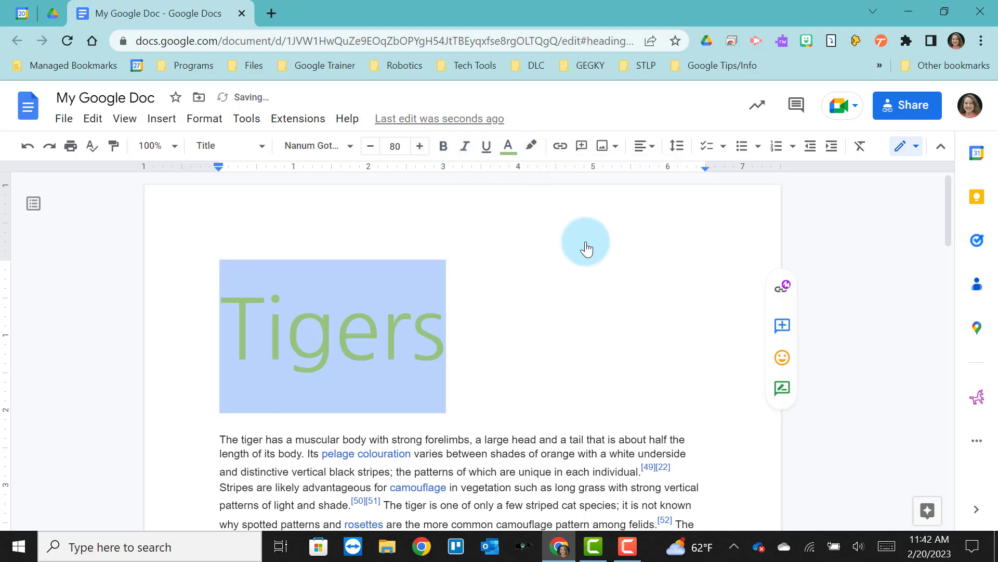
# - Give the green Tigers title a yellow highlight
pyautogui.click(532, 145)
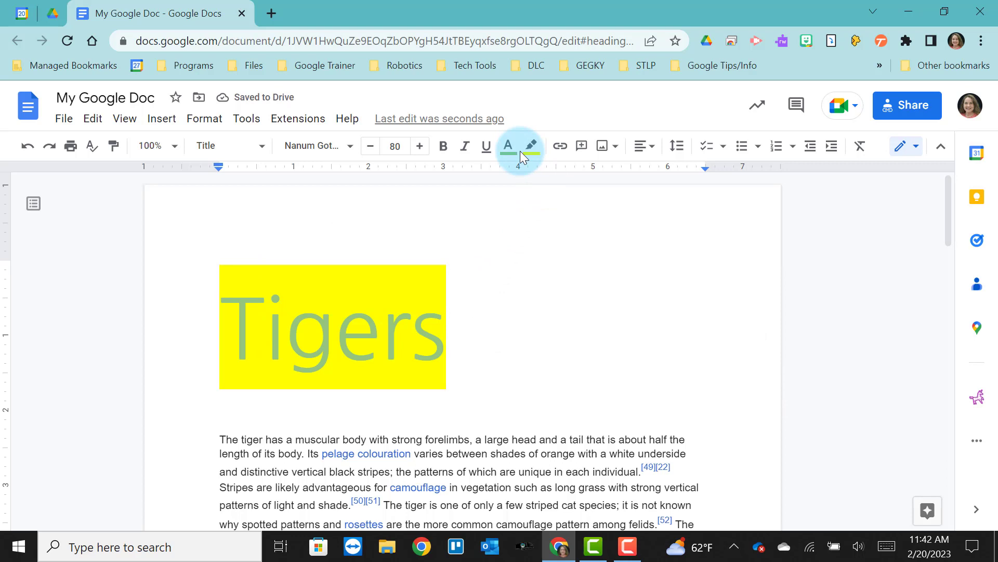
pyautogui.moveTo(529, 146)
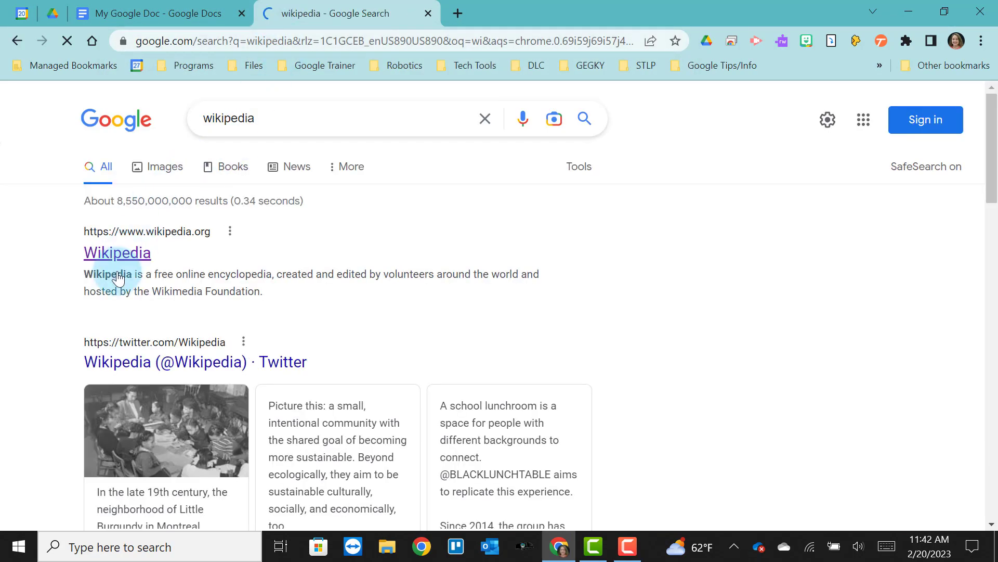
# - Go to Wikipedia from the search results and open the Tiger article
pyautogui.click(116, 252)
pyautogui.write('tige')
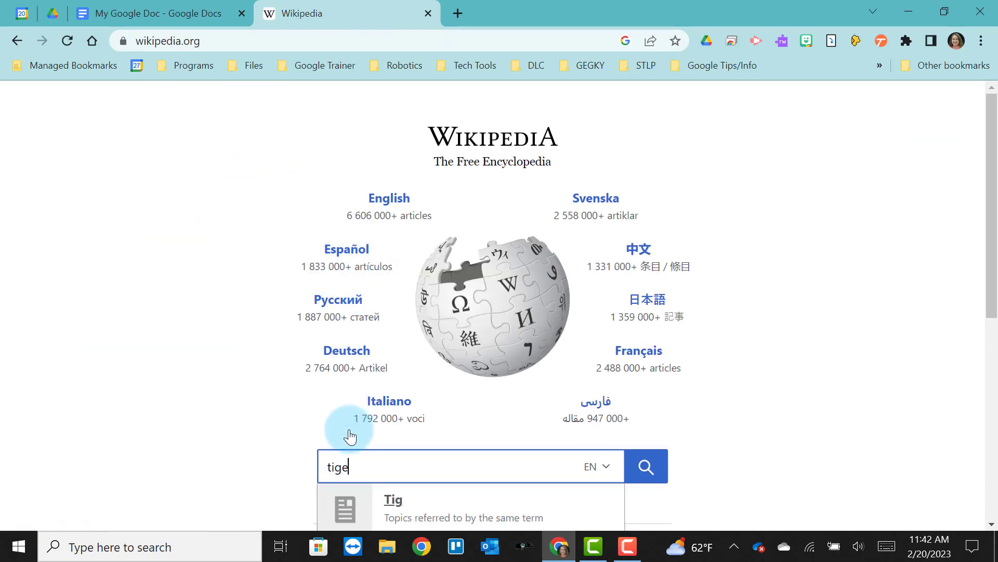
pyautogui.click(153, 13)
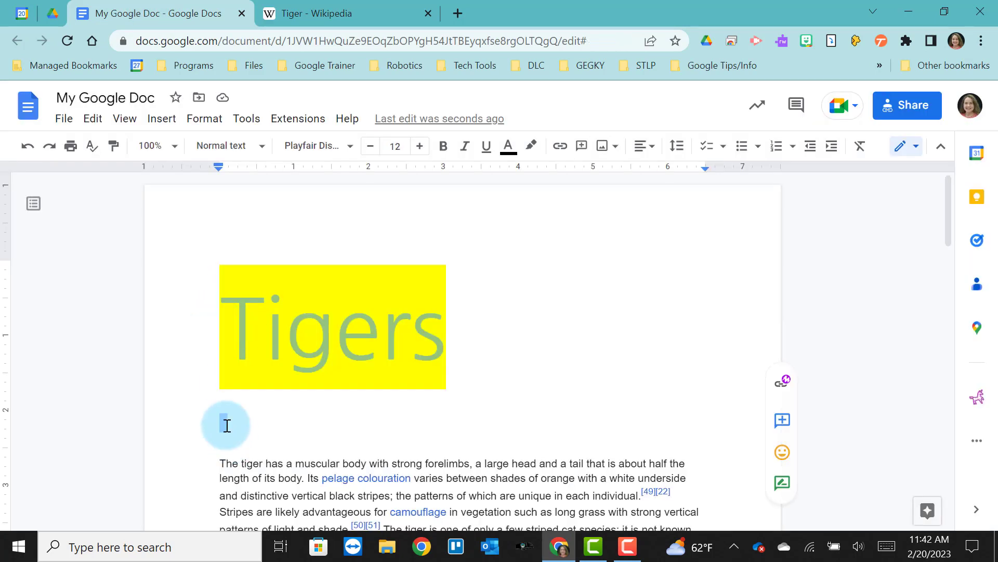
# - Add the word Tigers below the title and link it to Wikipedia's Tiger article
pyautogui.write('Tigers')
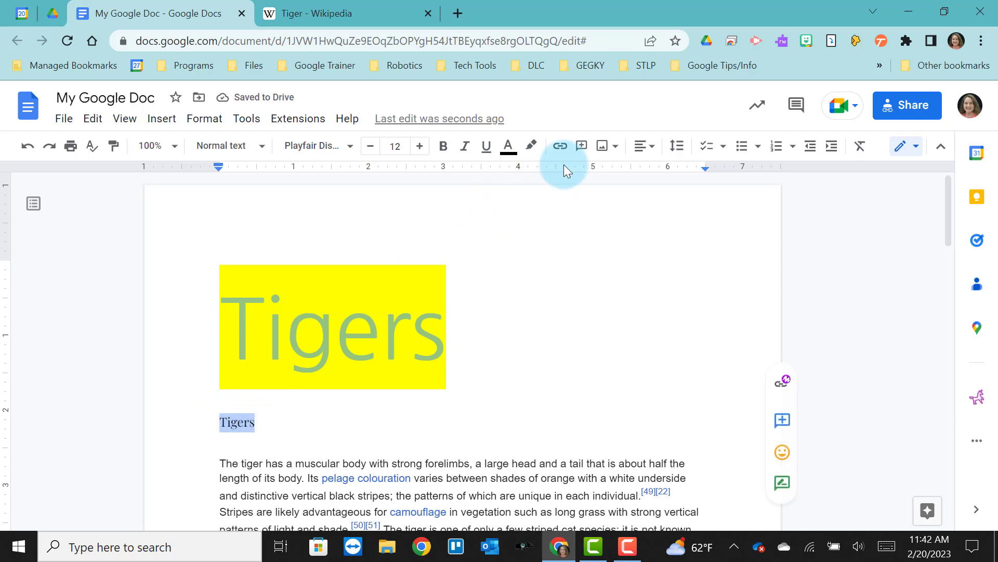
pyautogui.click(560, 145)
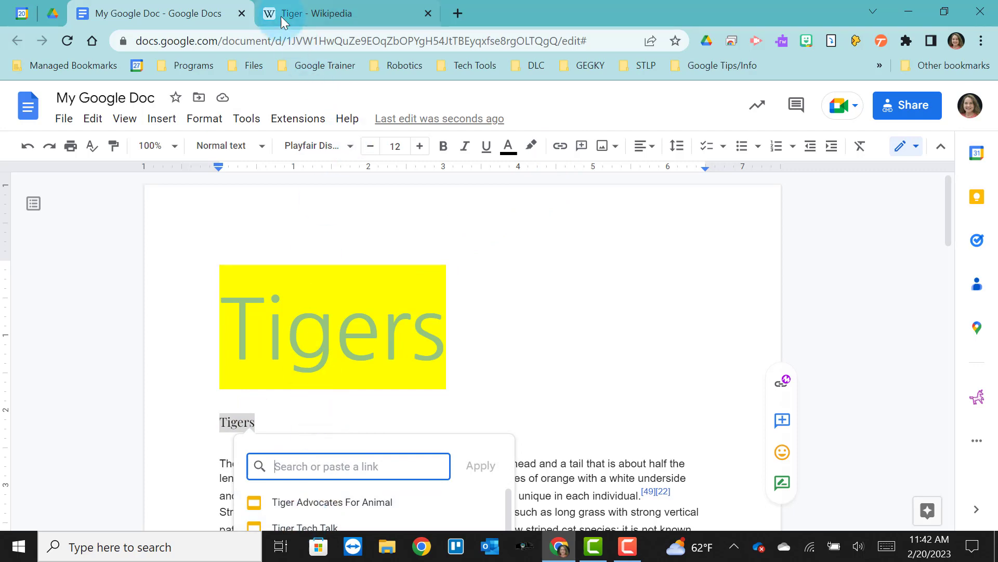
pyautogui.click(330, 13)
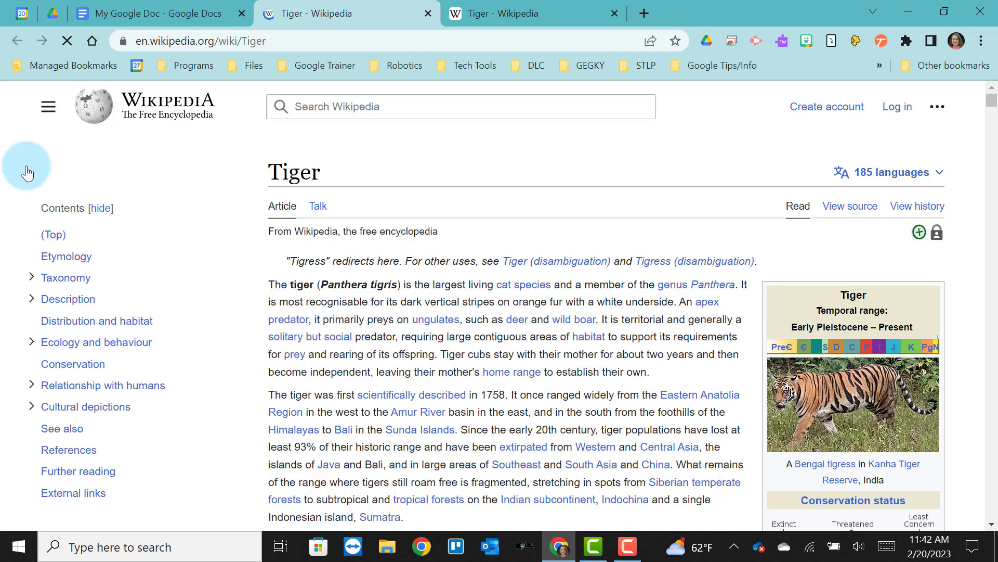
pyautogui.click(152, 12)
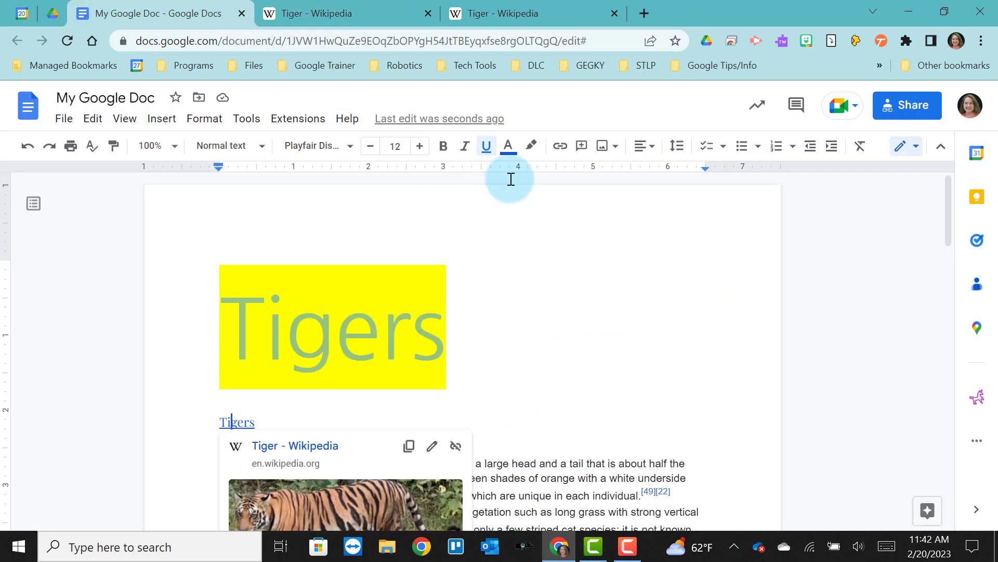
pyautogui.moveTo(581, 146)
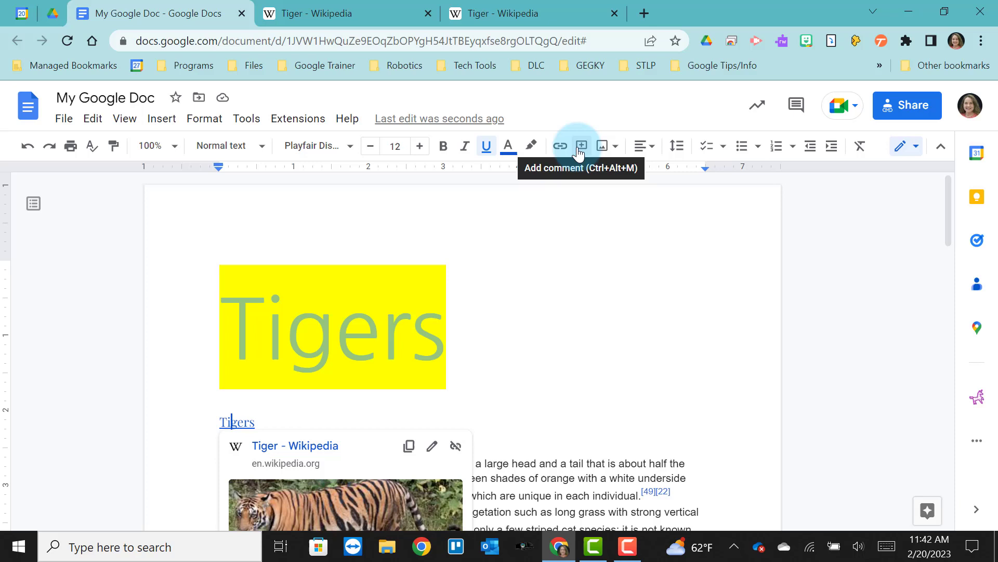
pyautogui.moveTo(602, 146)
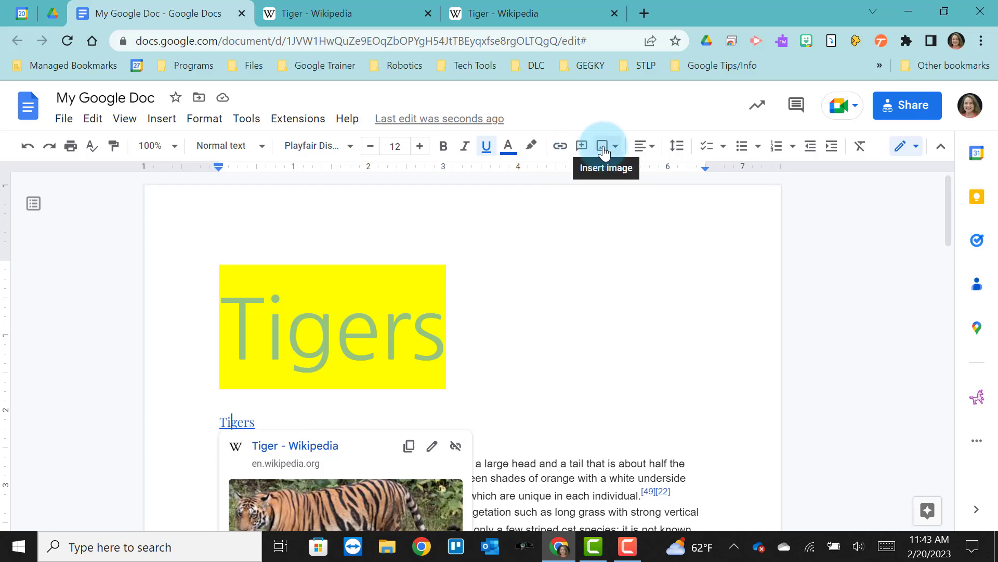
pyautogui.moveTo(644, 146)
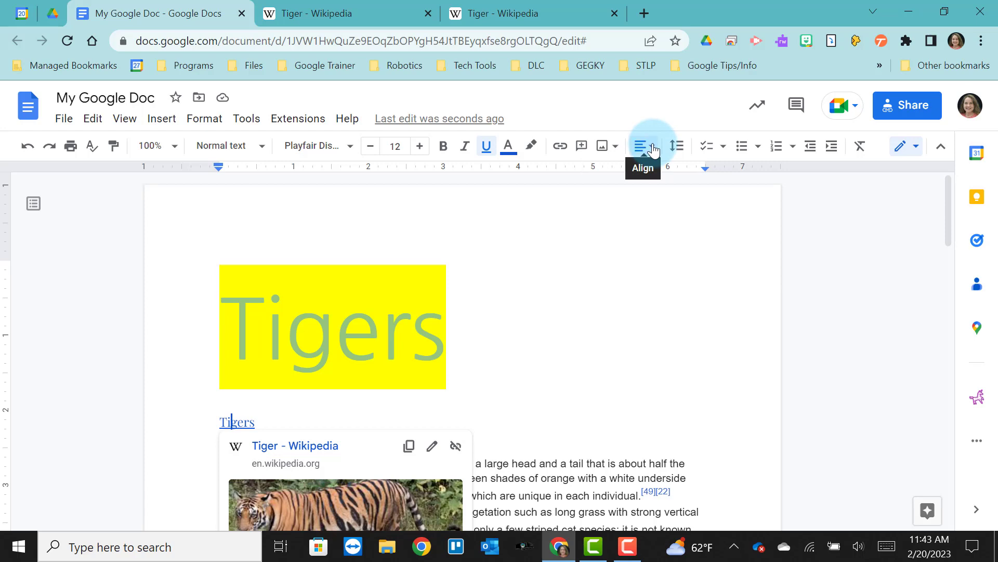
# - Center the linked Tigers line, keep the title left-aligned, and add space below it
pyautogui.click(642, 146)
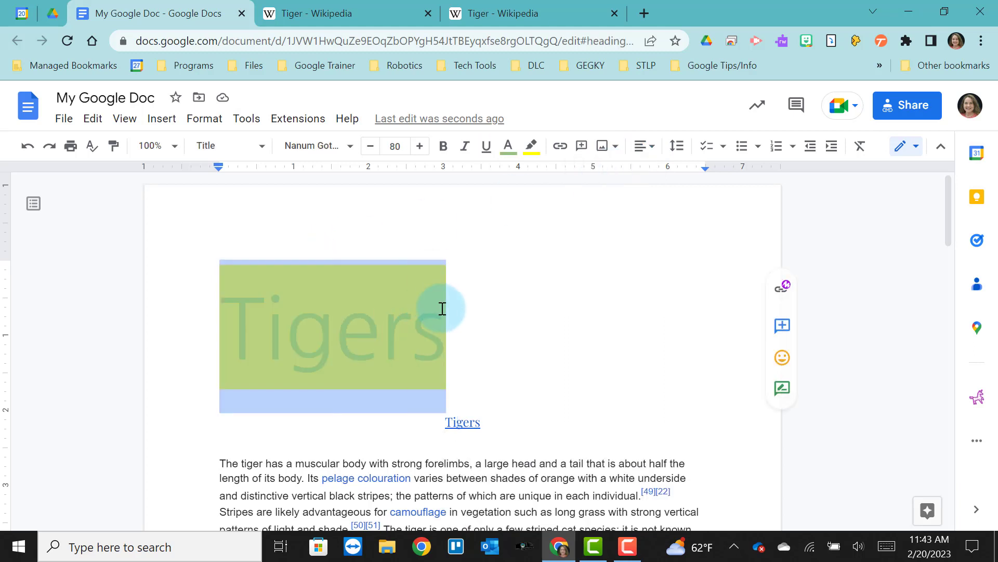
pyautogui.click(643, 145)
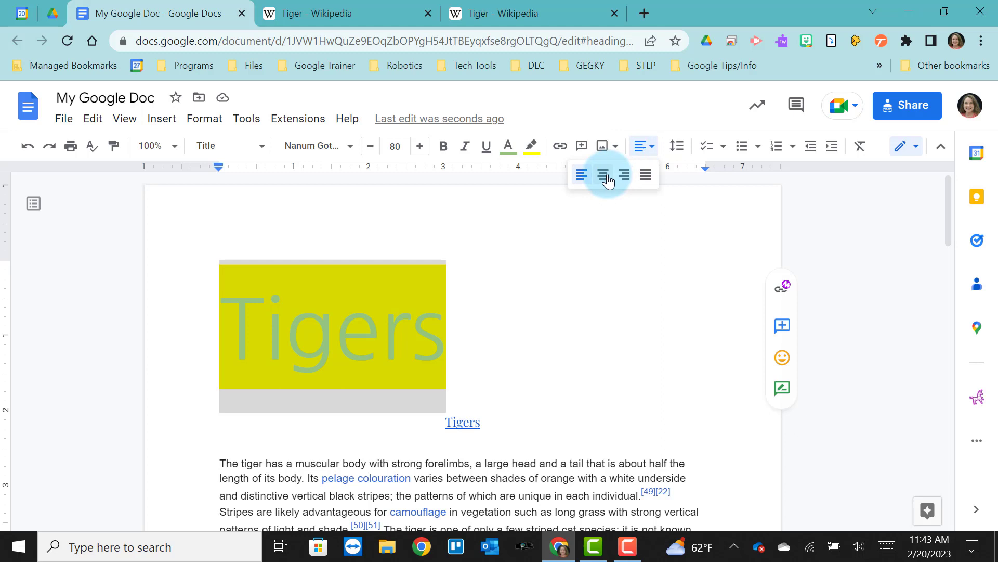
pyautogui.click(602, 173)
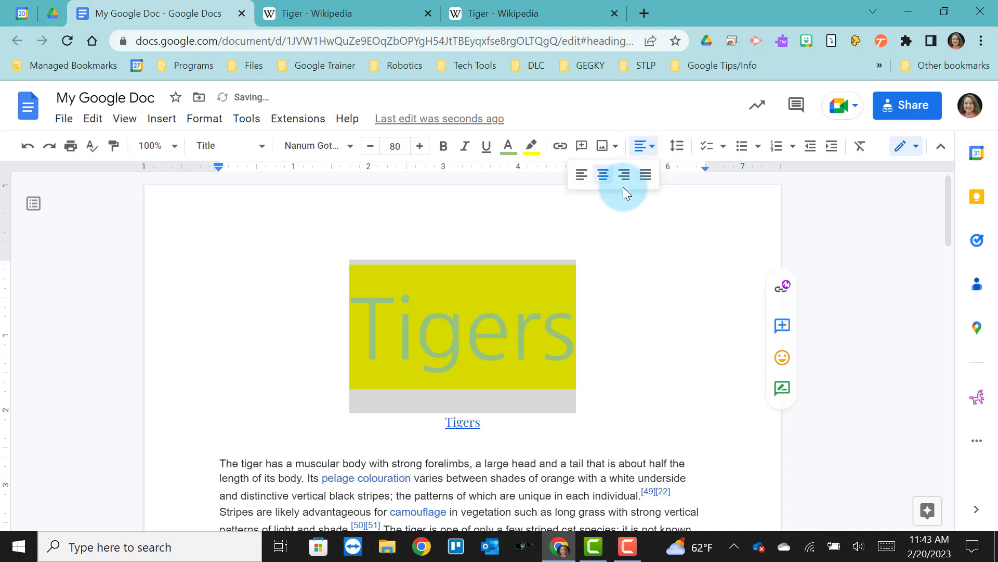
pyautogui.click(646, 175)
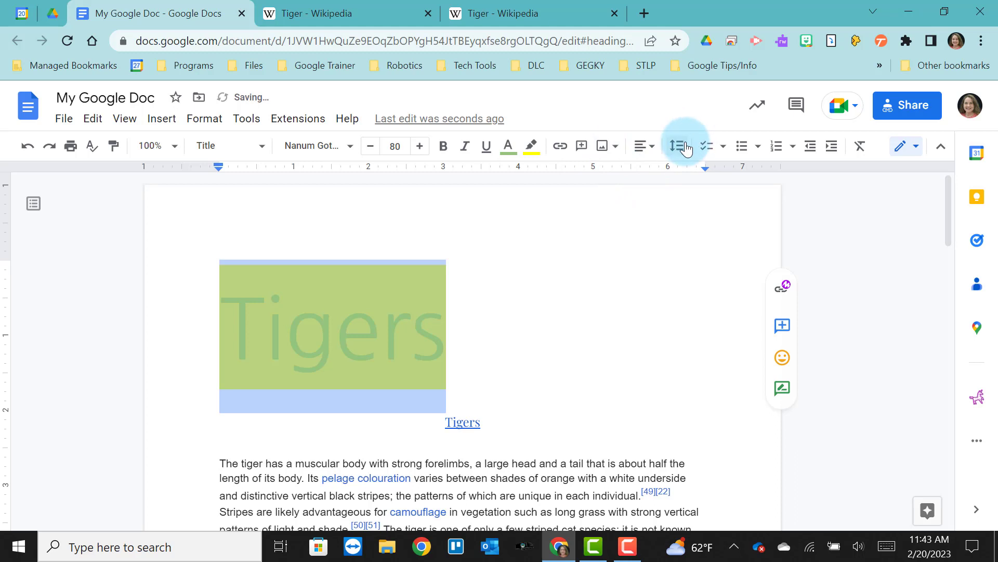
pyautogui.click(677, 146)
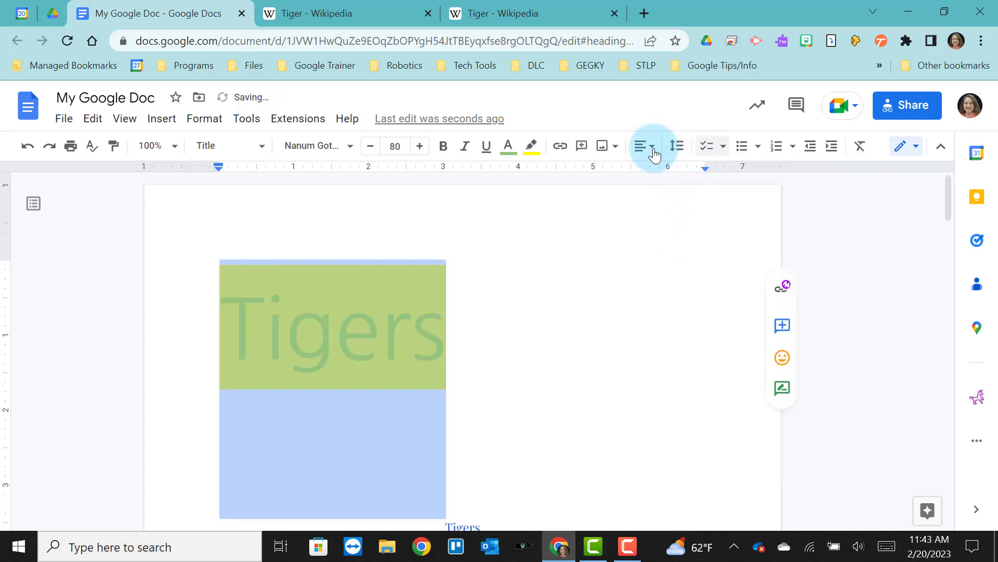
# - Start a checklist on the blank line under the title
pyautogui.click(722, 145)
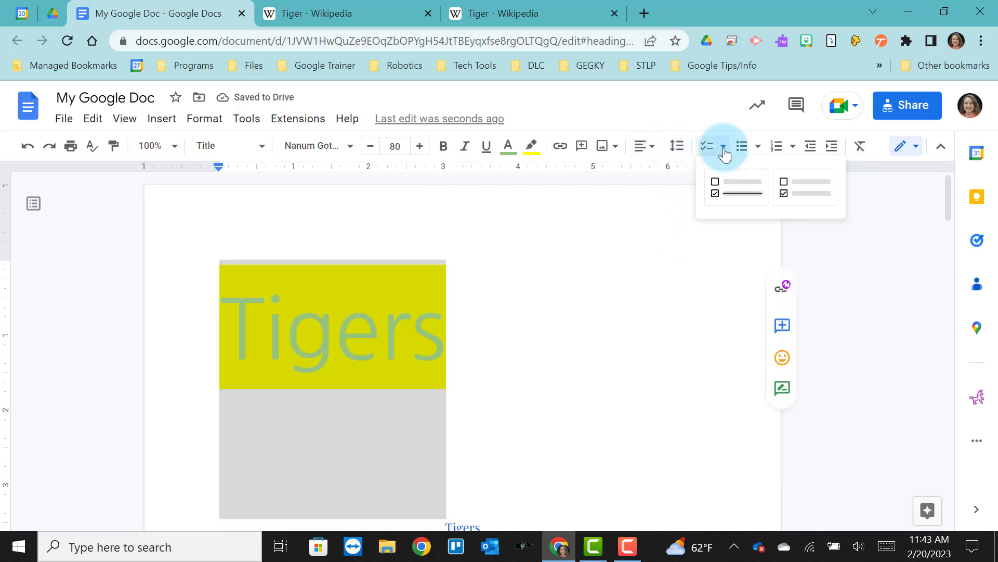
pyautogui.click(395, 430)
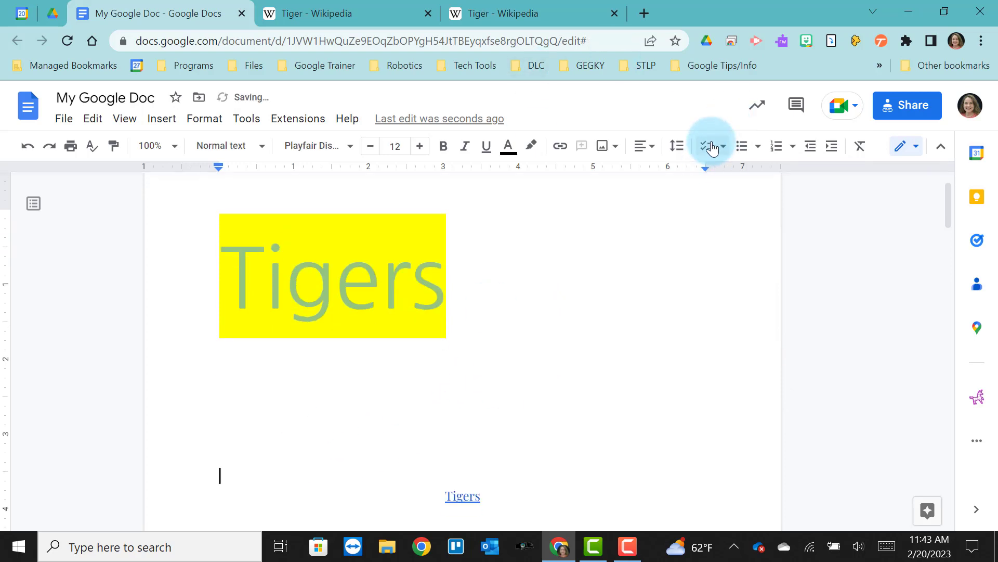
pyautogui.click(705, 146)
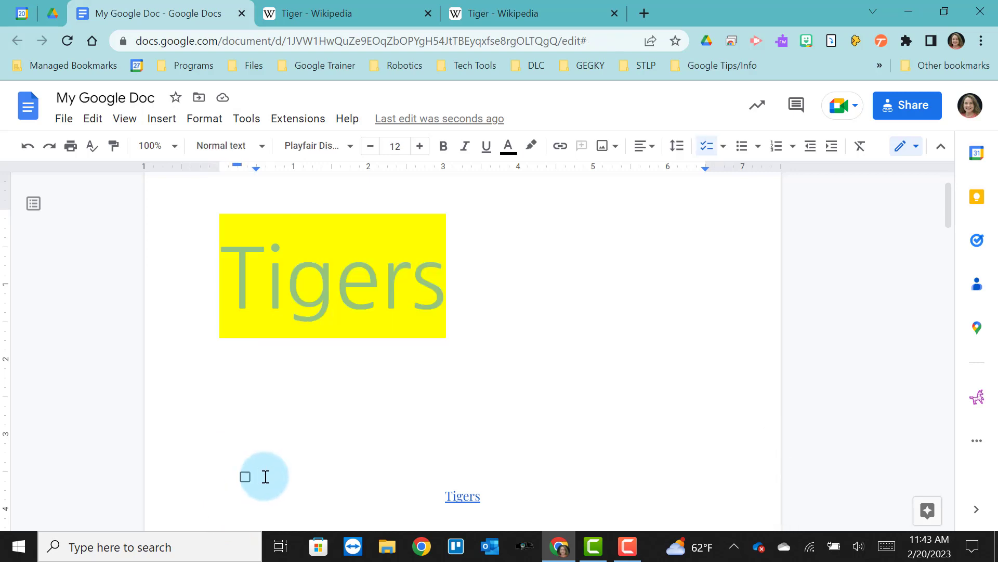
pyautogui.click(245, 476)
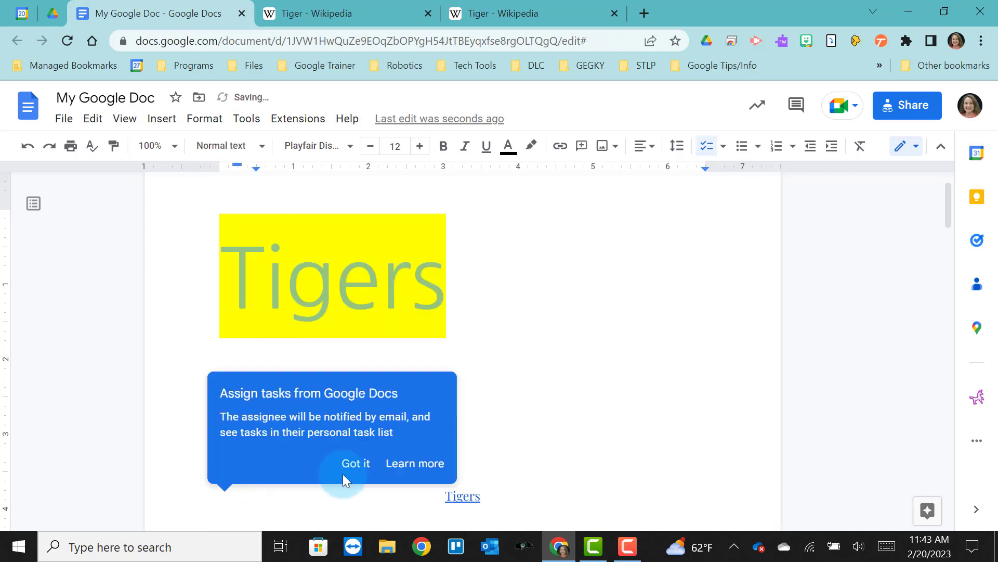
pyautogui.click(356, 462)
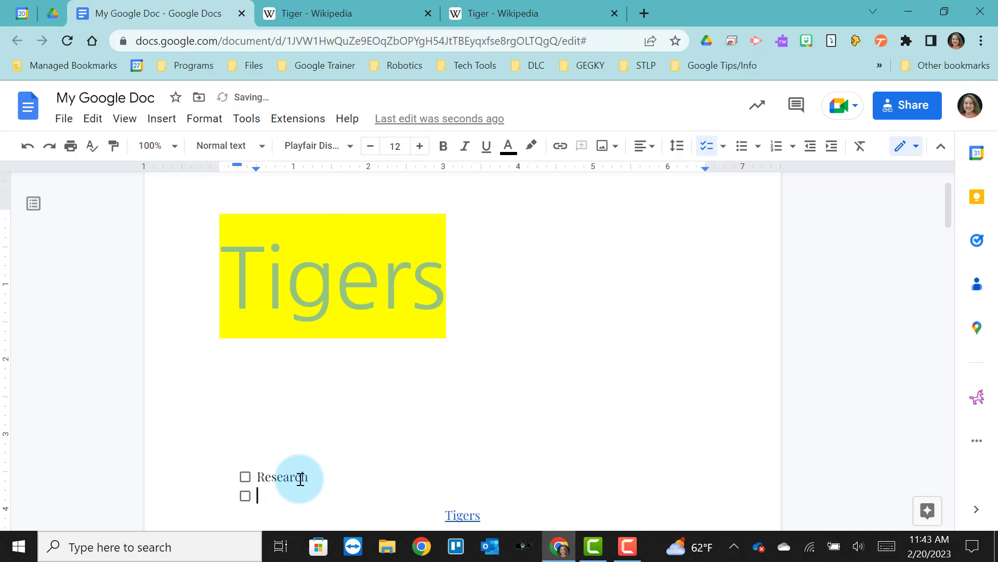
# - Enter the Research, Type, Print tasks, mark them complete, and convert to bullet points
pyautogui.write('Type')
pyautogui.write('Print')
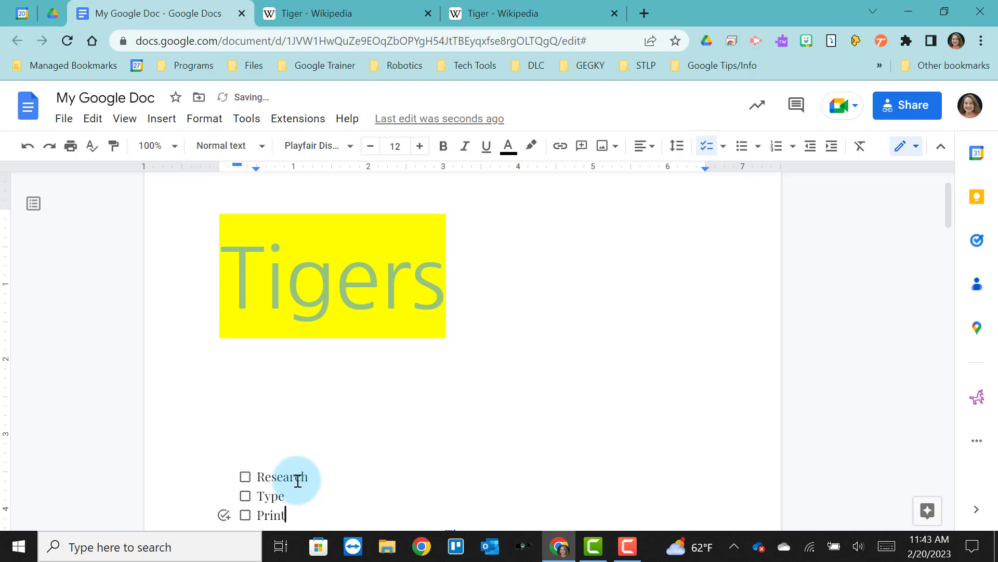
pyautogui.click(244, 476)
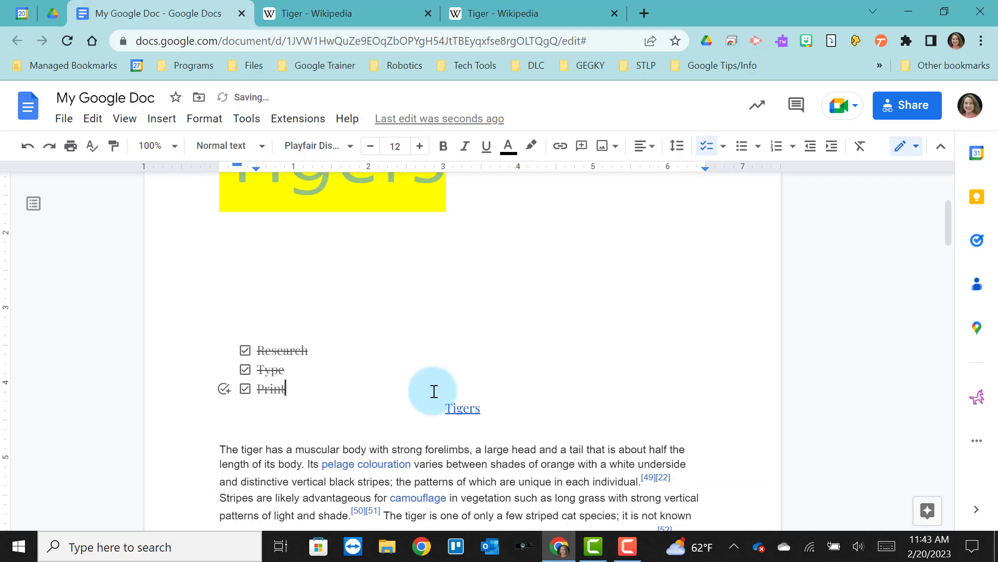
pyautogui.click(740, 146)
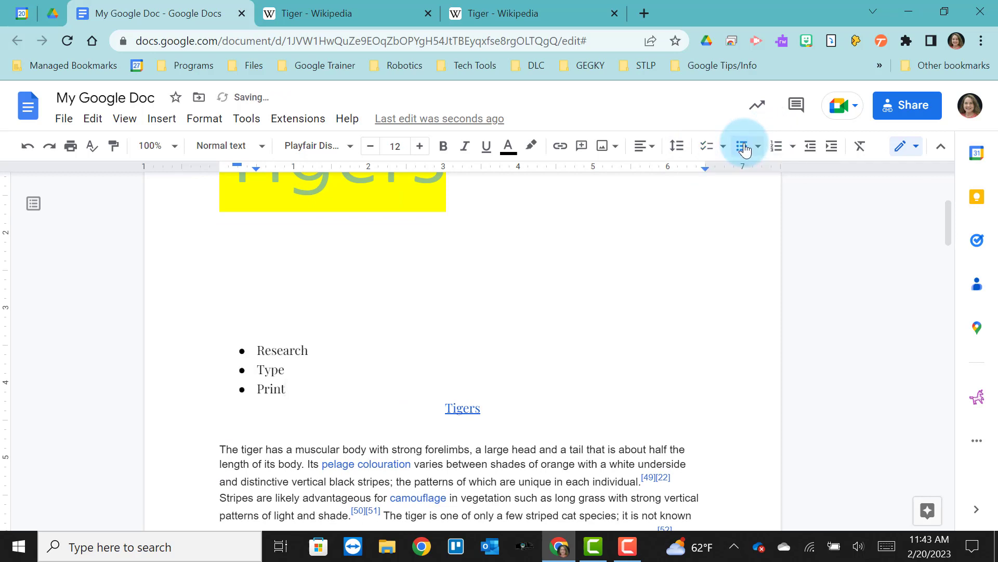
# - Number the Research, Type, Print list and bring up the Format options for the title
pyautogui.click(776, 146)
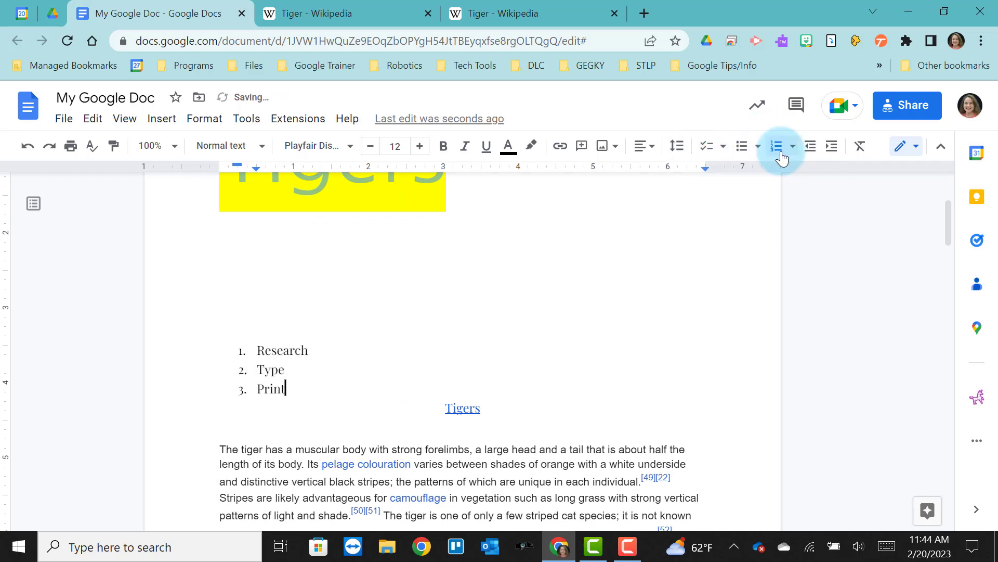
pyautogui.moveTo(810, 146)
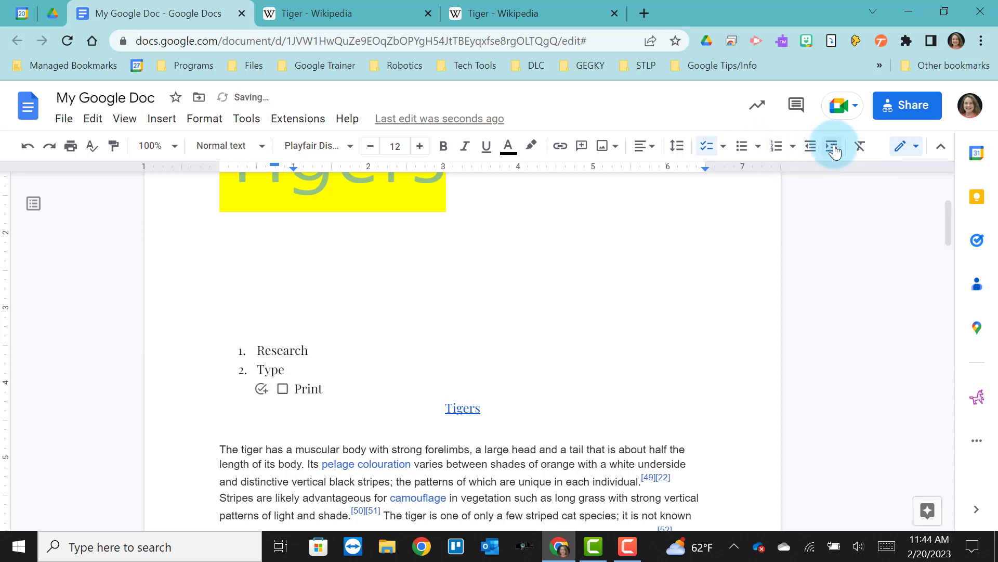
pyautogui.click(776, 146)
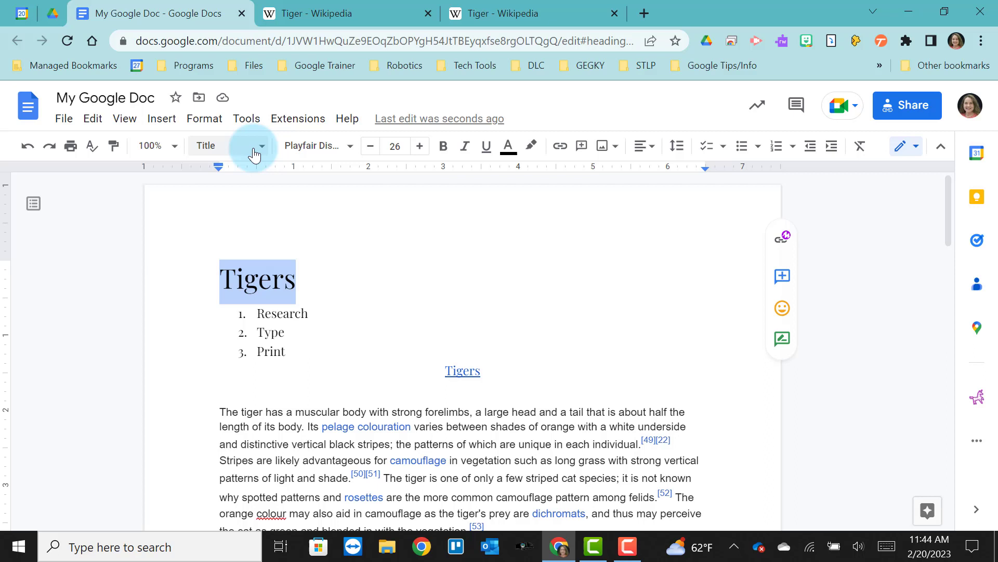
pyautogui.click(205, 118)
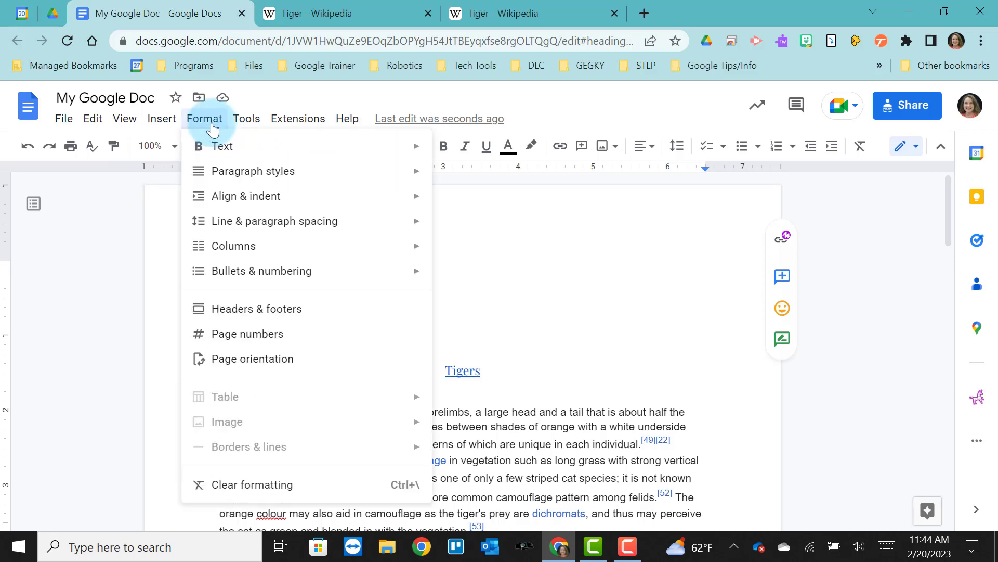
pyautogui.moveTo(219, 293)
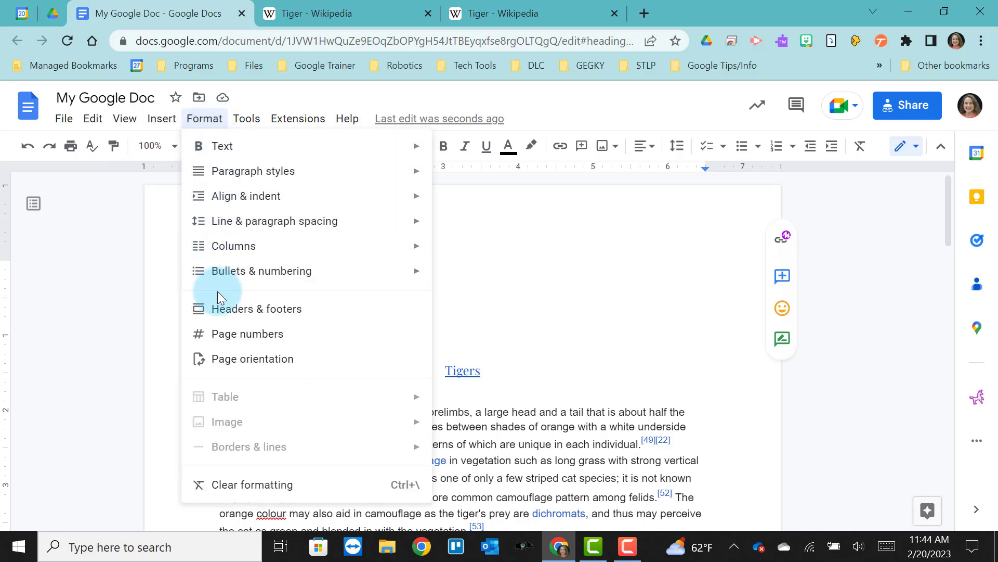
pyautogui.moveTo(218, 350)
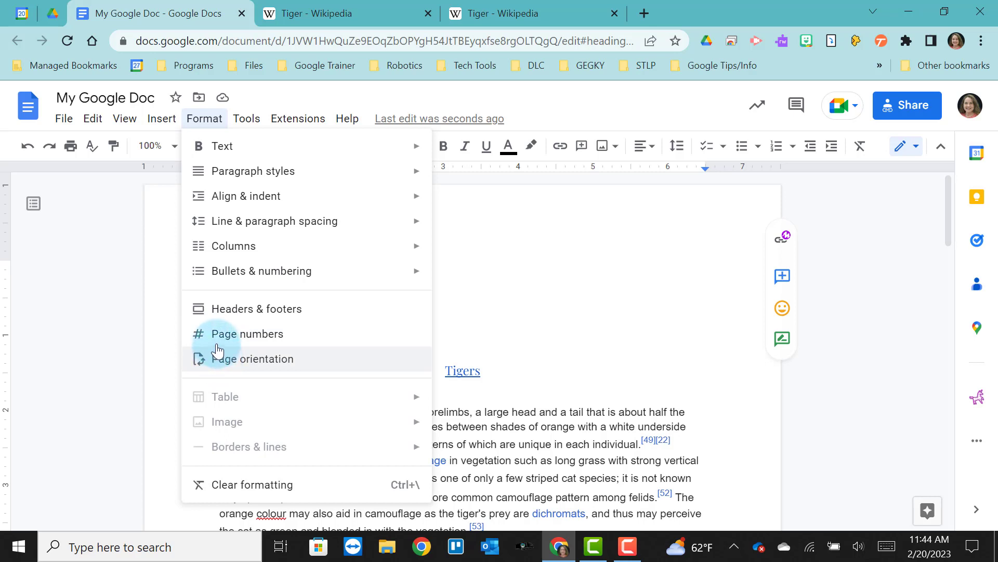
pyautogui.moveTo(216, 300)
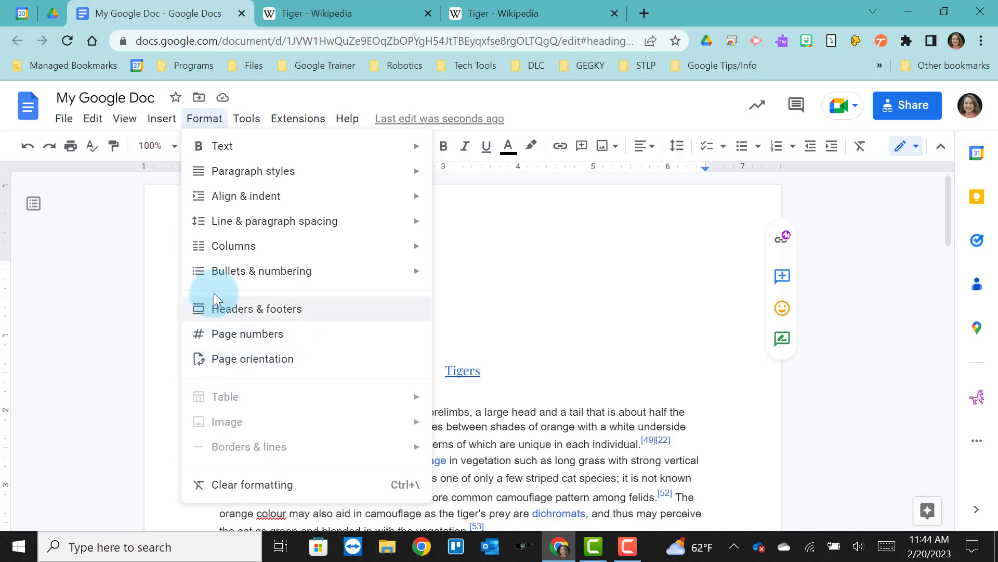